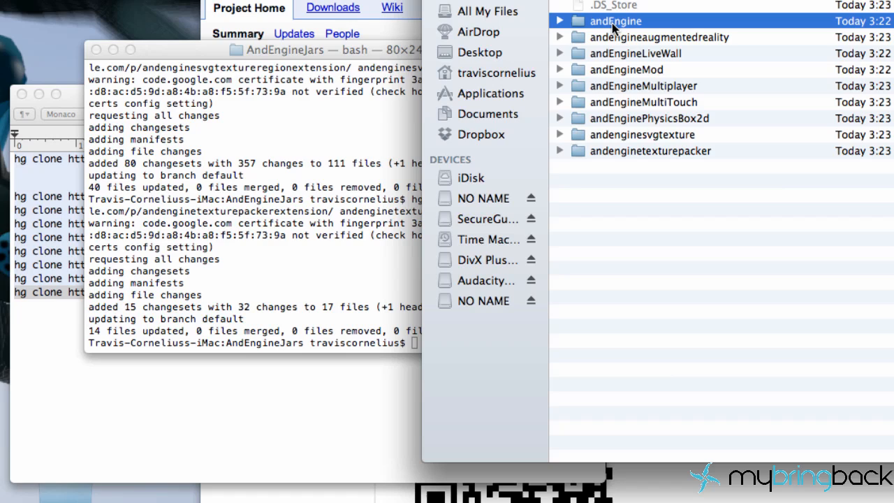
mouse_move(349, 285)
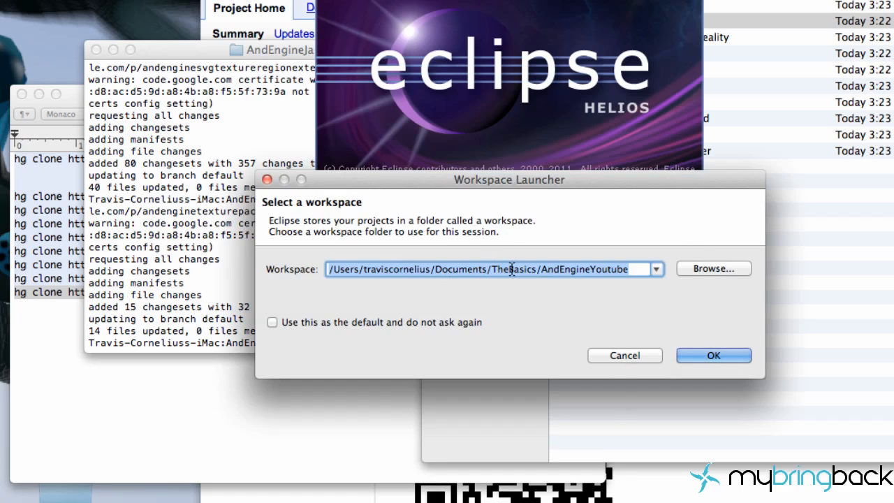
Launch the AndEngineYoutube workspace and dismiss the Welcome screen
left_click(713, 355)
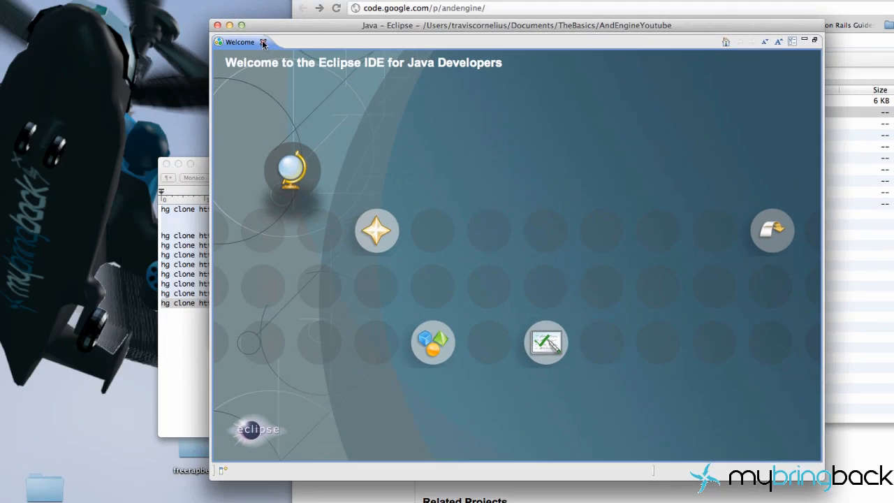
left_click(262, 42)
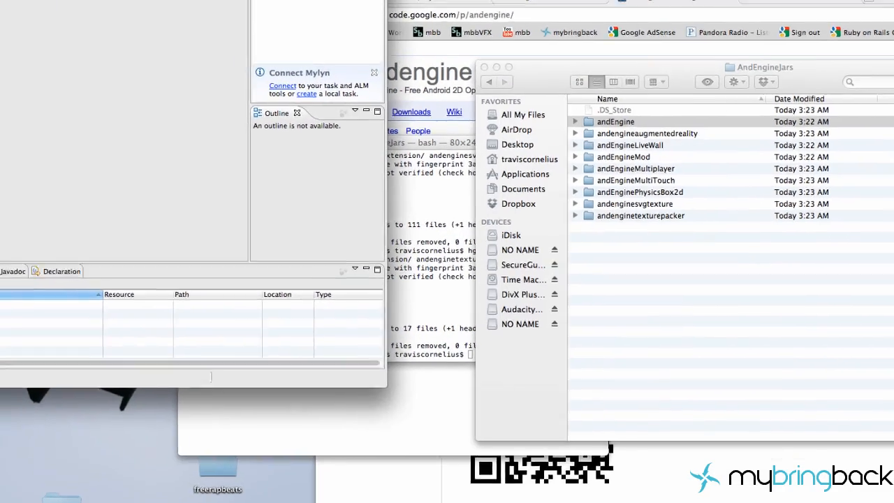
Browse the Project, Window and Eclipse menus looking for the Android SDK manager and preferences
left_click(509, 11)
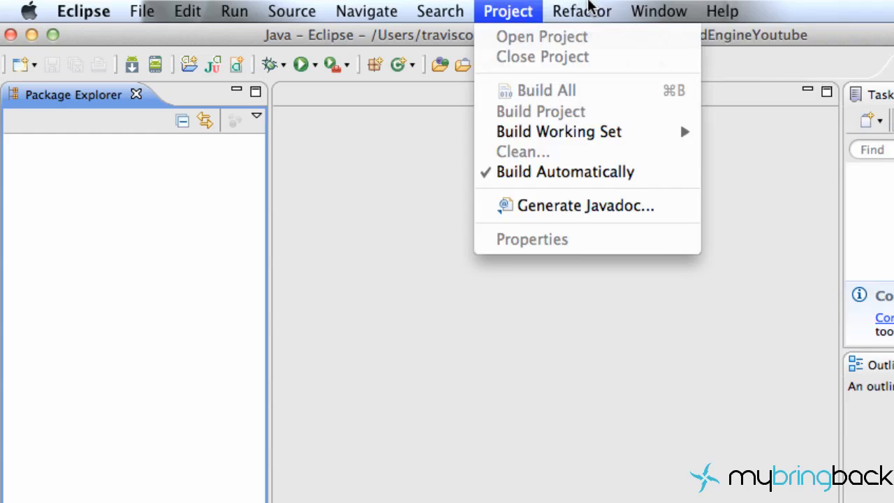
left_click(658, 11)
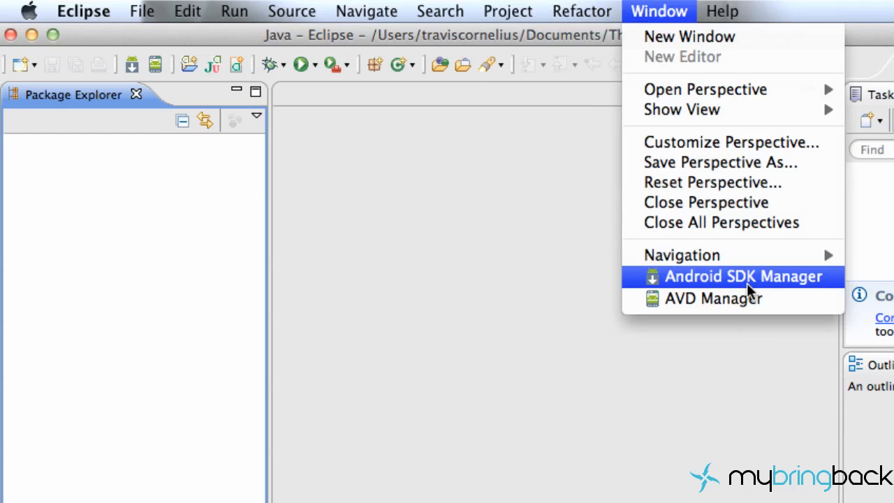
left_click(742, 277)
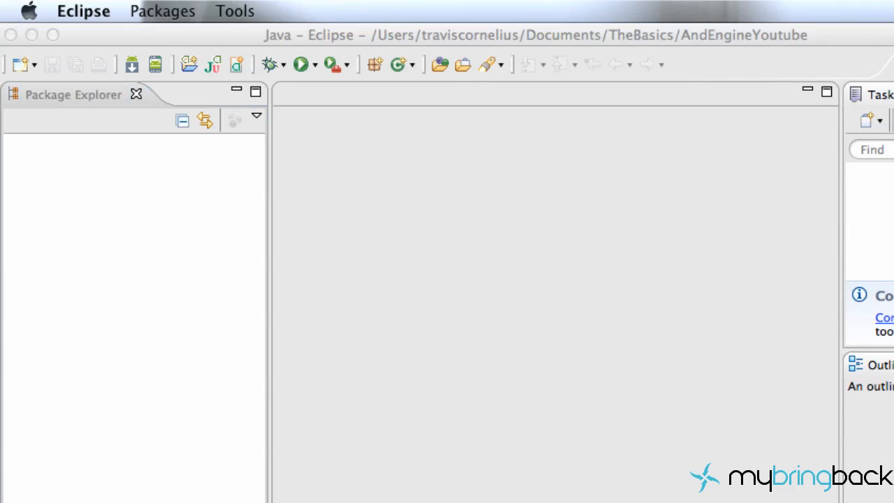
left_click(28, 12)
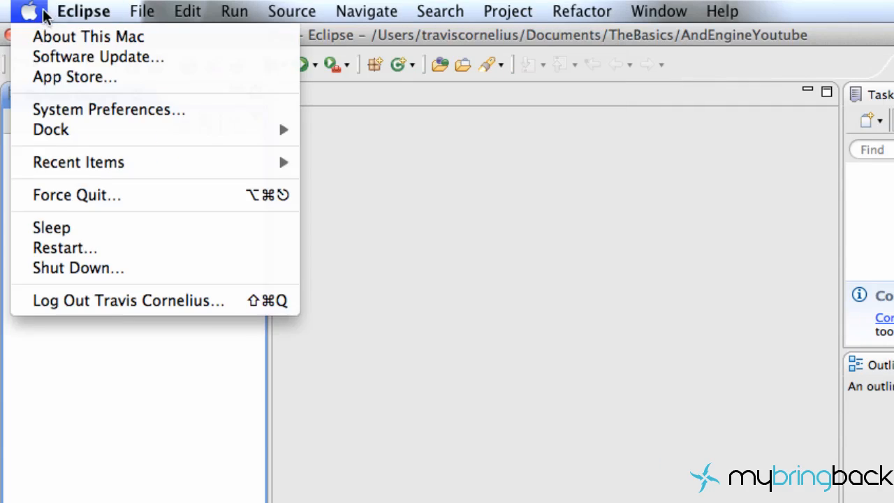
left_click(84, 11)
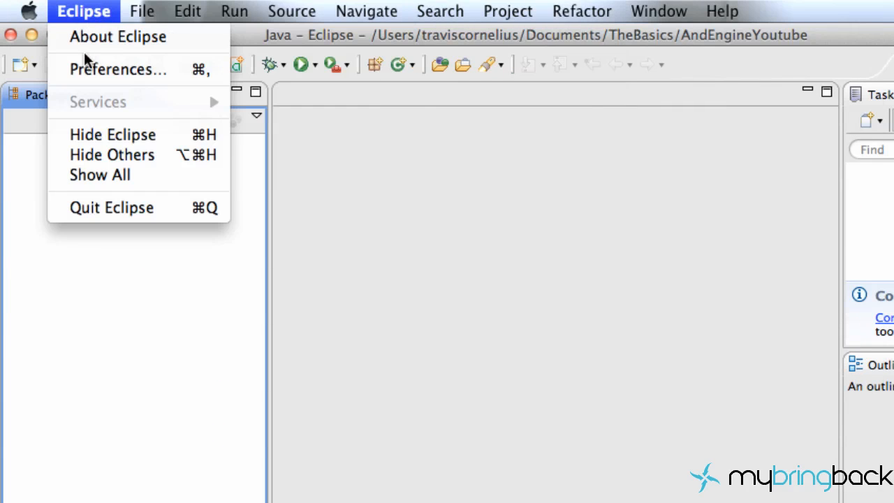
left_click(659, 12)
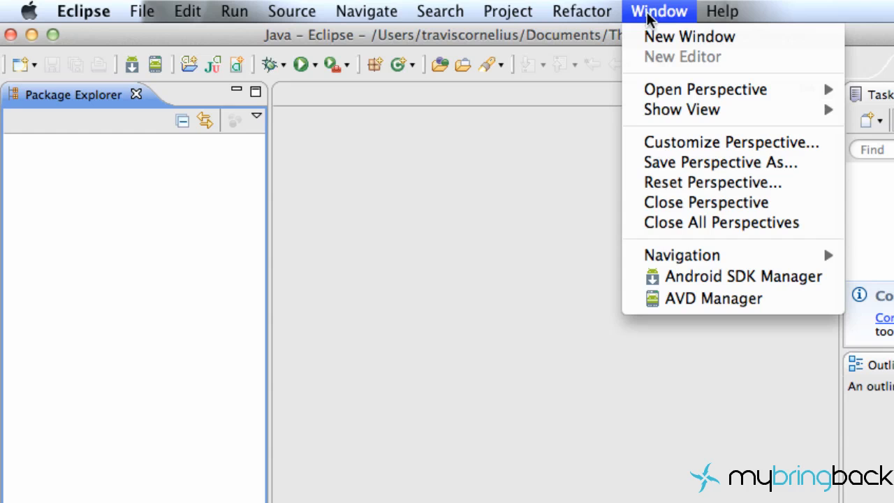
left_click(366, 11)
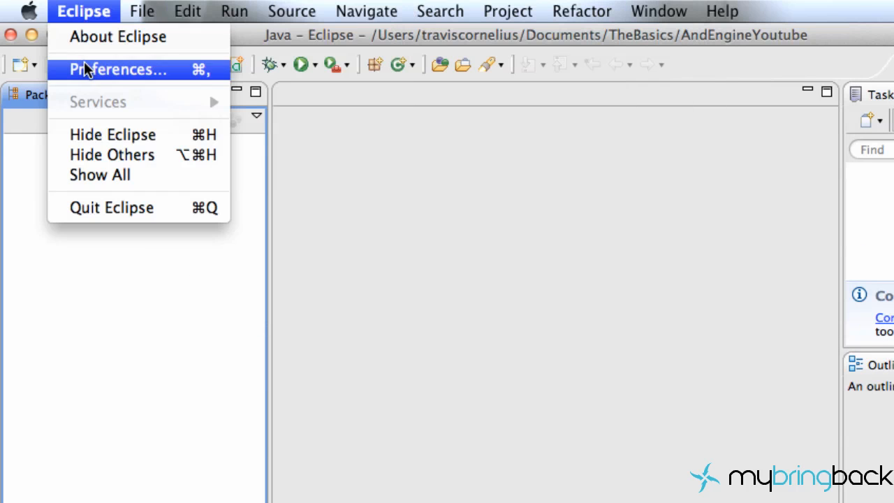
Verify in Preferences > Android that the SDK location is the android-sdk-mac_x86 folder and confirm
left_click(117, 69)
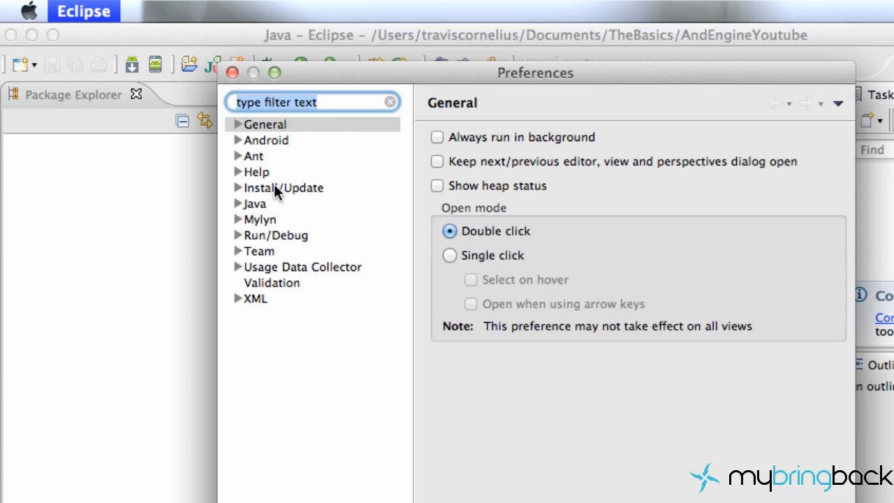
left_click(265, 140)
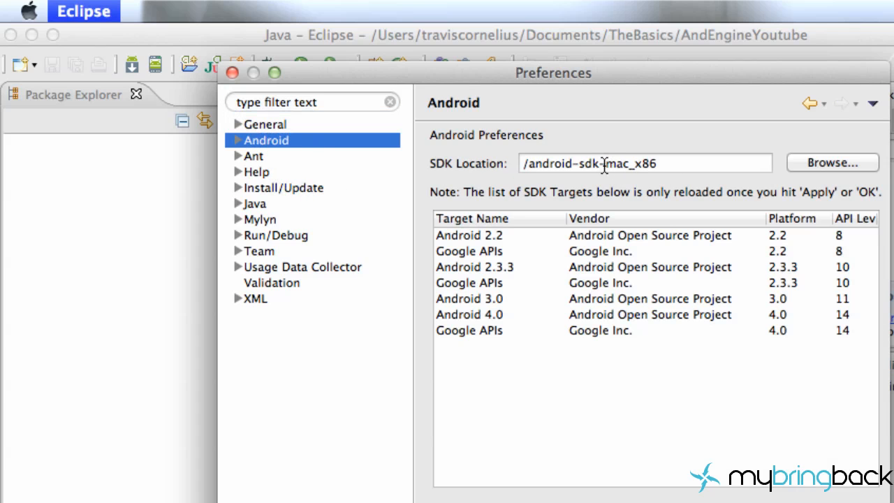
left_click(601, 162)
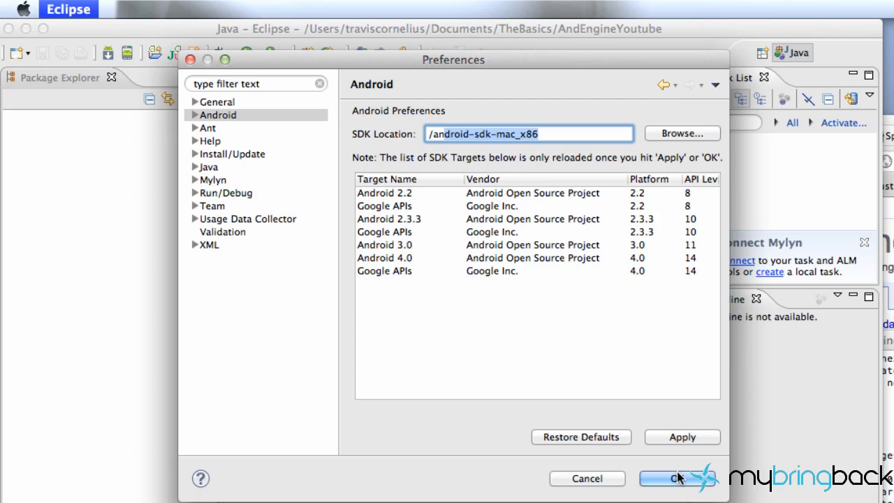
mouse_move(691, 419)
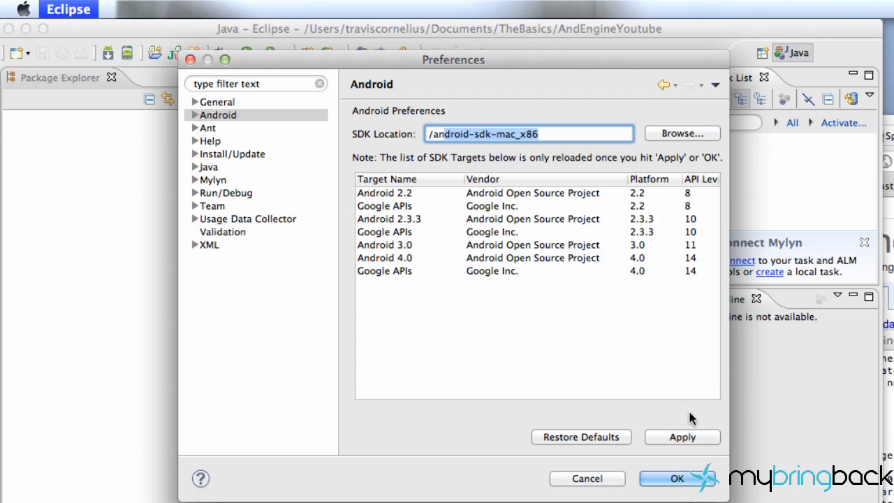
left_click(542, 134)
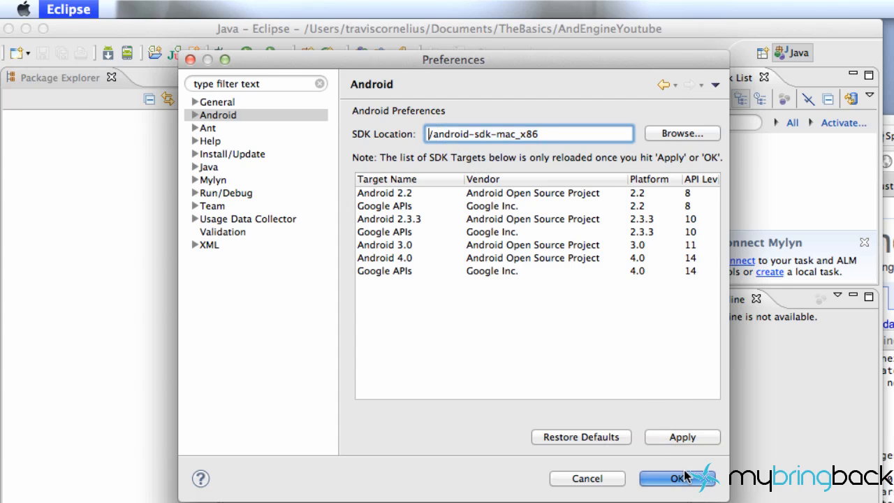
left_click(674, 478)
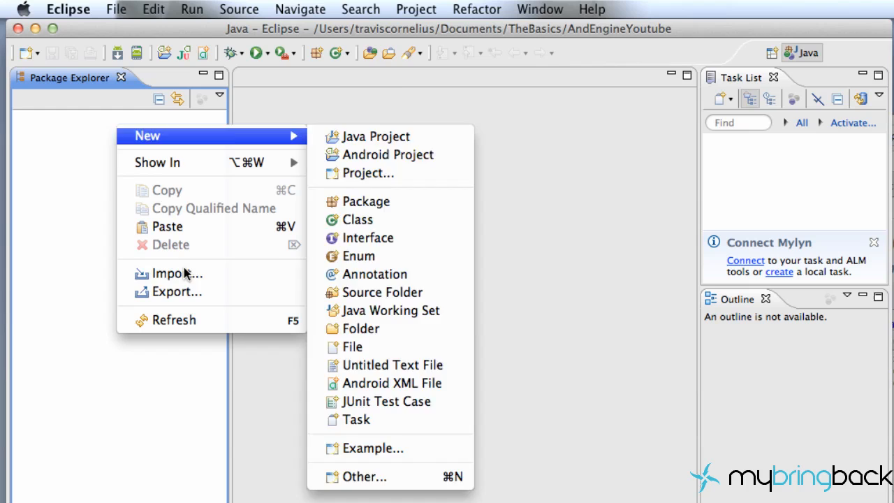
Begin an Existing Projects into Workspace import and browse for the root directory
left_click(176, 272)
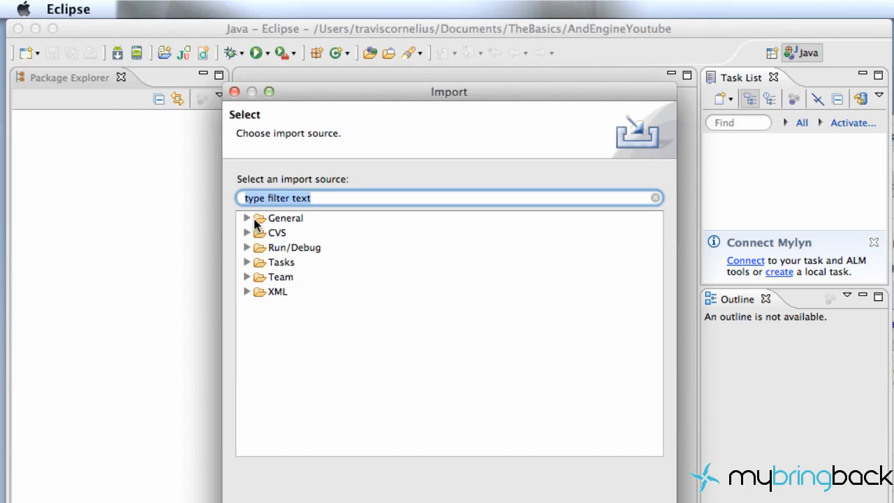
left_click(246, 218)
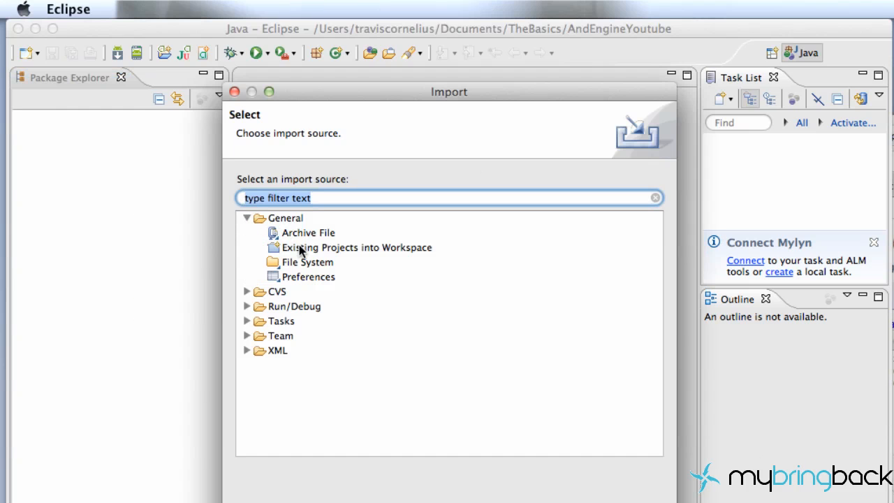
left_click(354, 247)
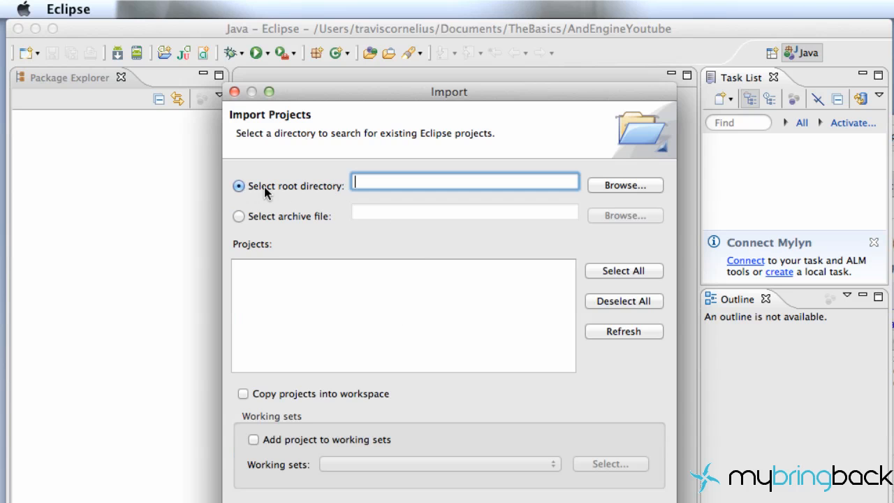
left_click(625, 184)
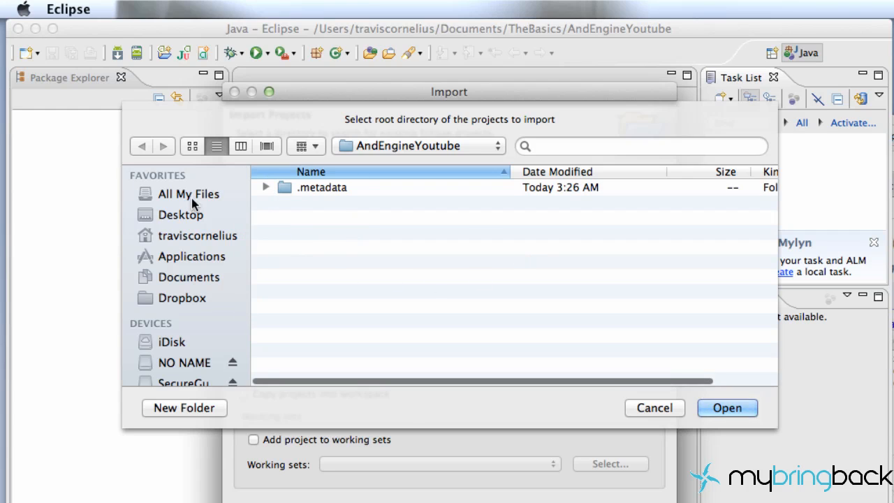
Choose Documents/AndEngineJars/andEngine as root and finish importing the AndEngine project
left_click(190, 277)
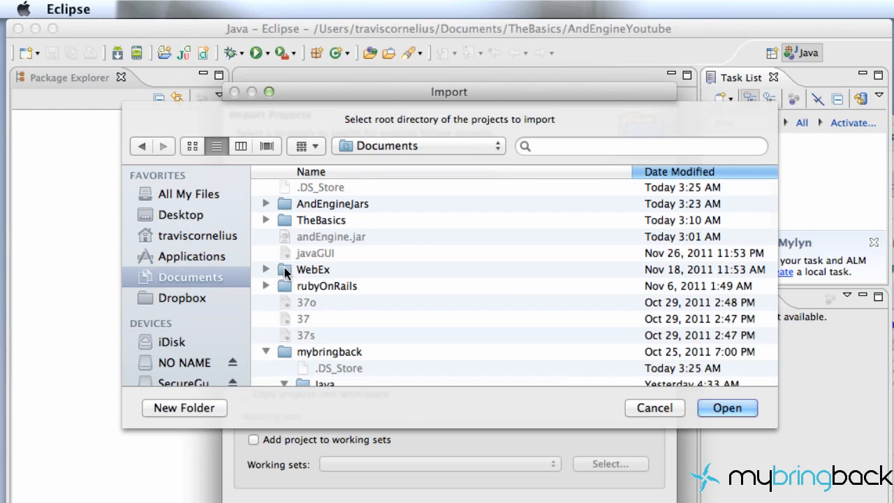
left_click(332, 204)
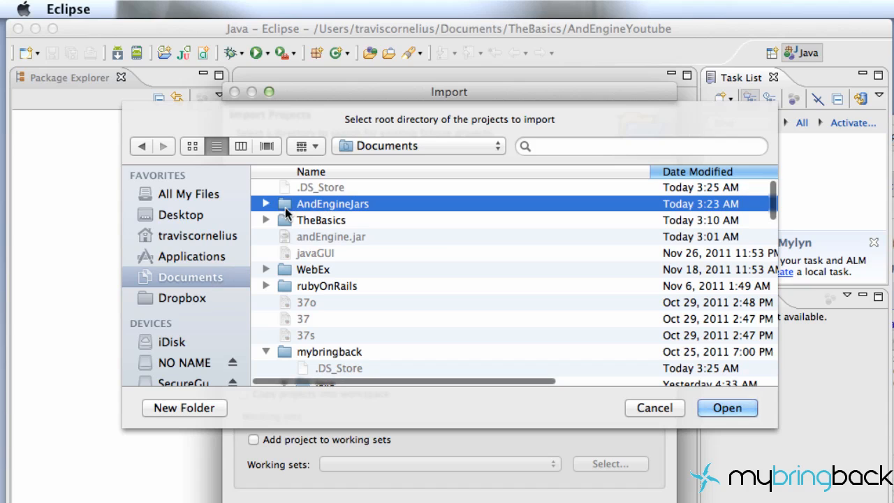
left_click(265, 204)
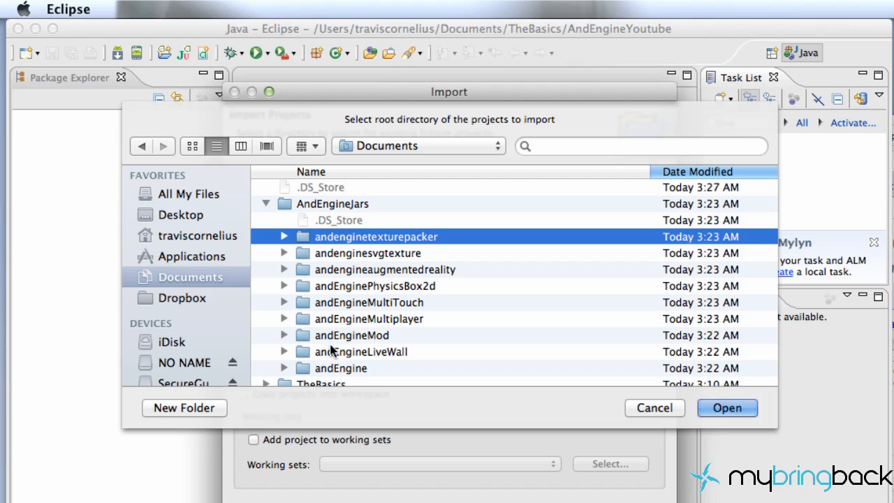
left_click(341, 369)
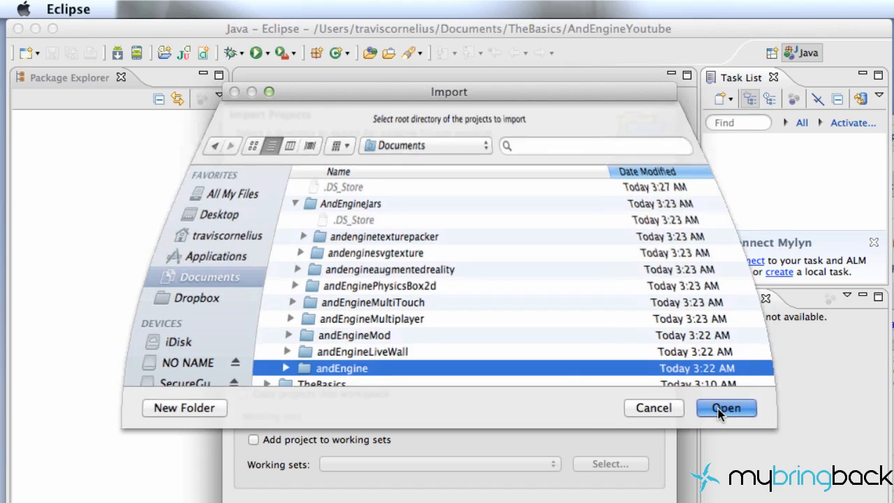
left_click(727, 407)
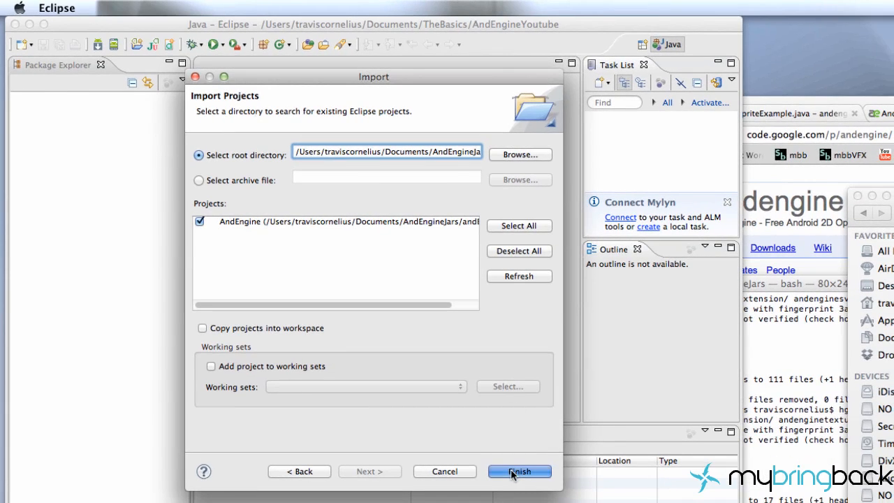
left_click(520, 471)
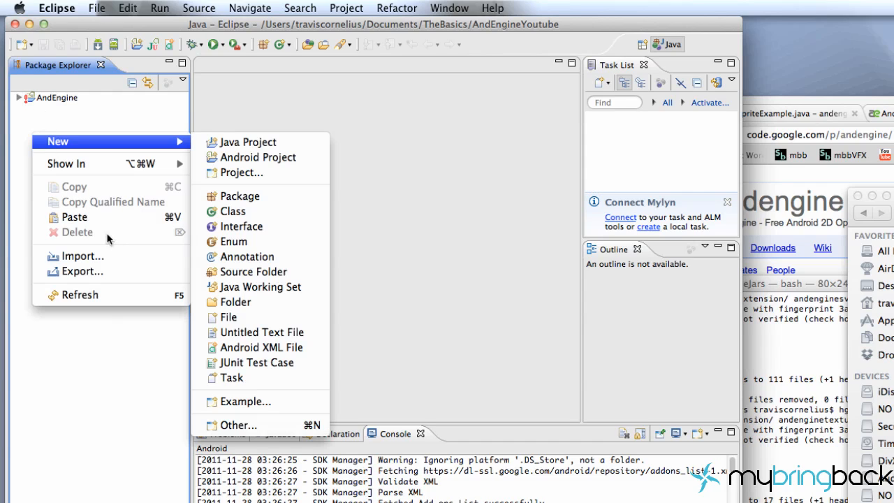
mouse_move(97, 257)
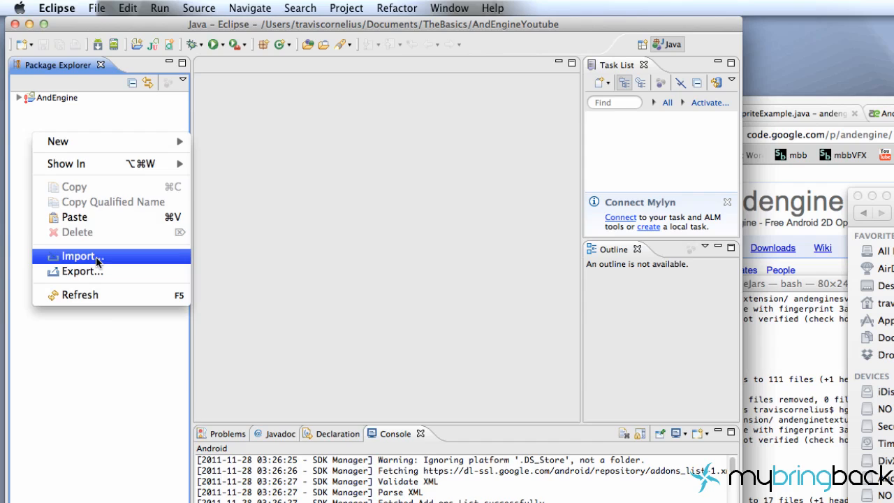
Import the AugmentedReality extension project from the AndEngineJars folder
left_click(79, 255)
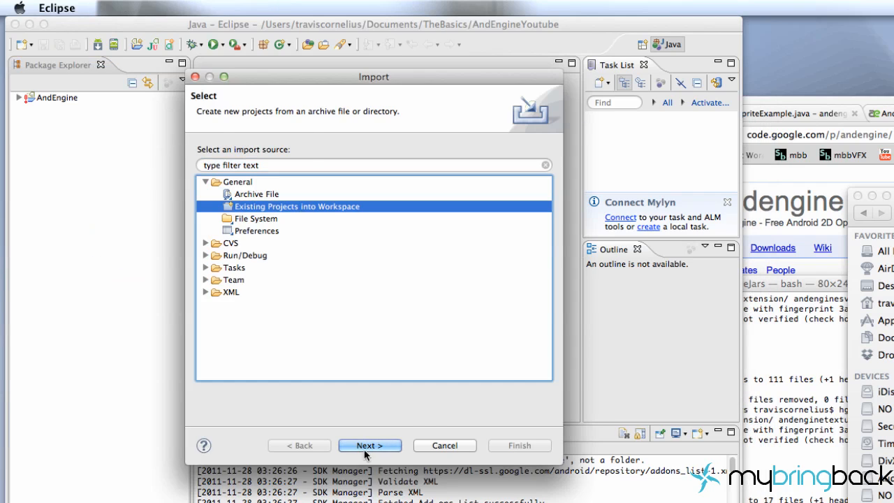
left_click(369, 445)
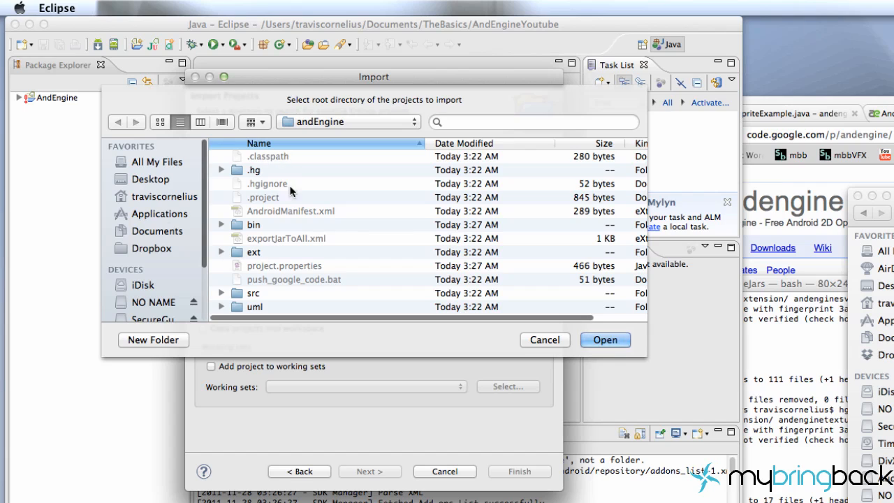
left_click(156, 230)
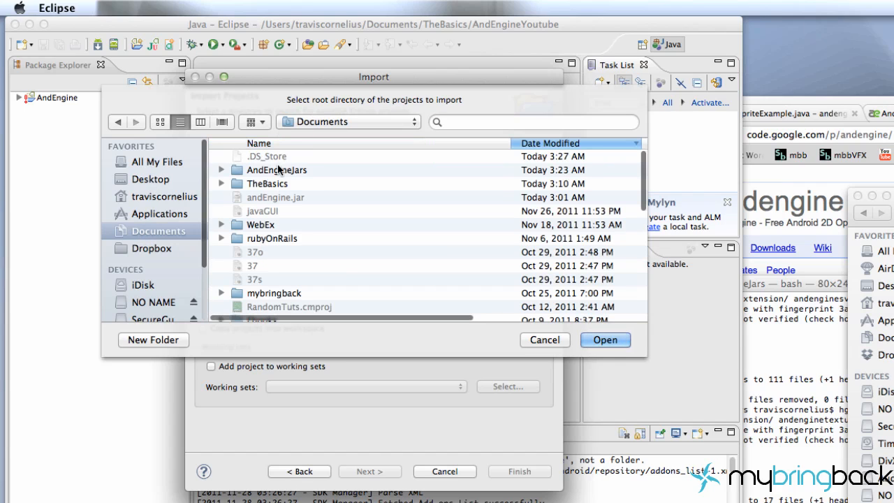
double_click(277, 171)
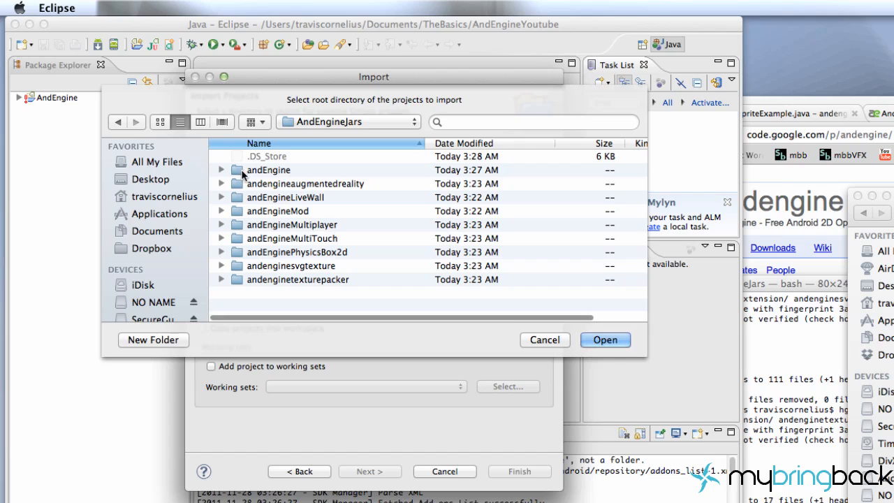
left_click(305, 184)
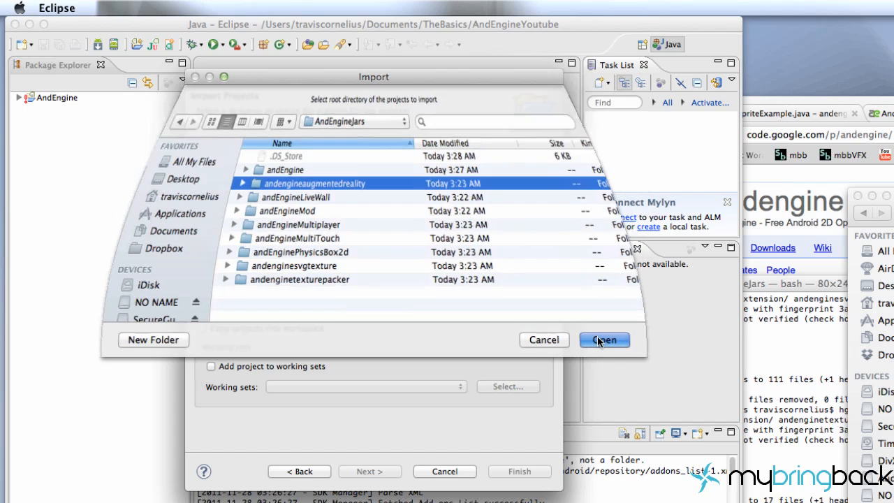
left_click(604, 339)
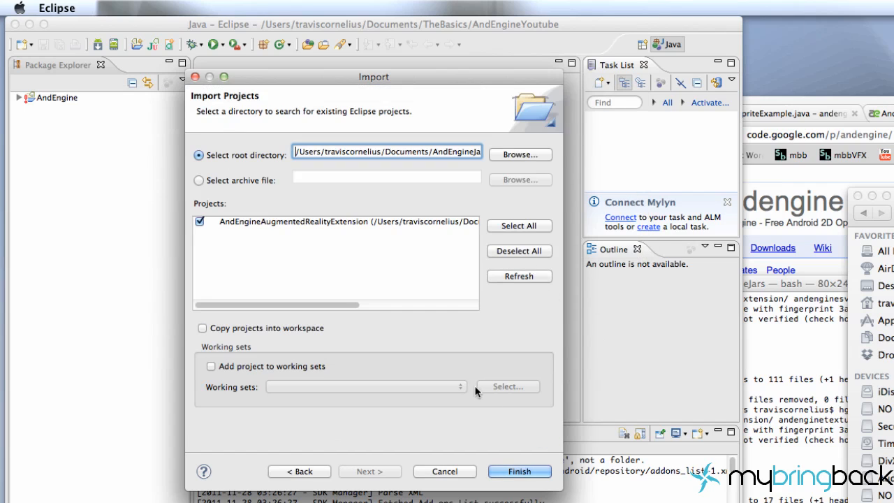
left_click(519, 470)
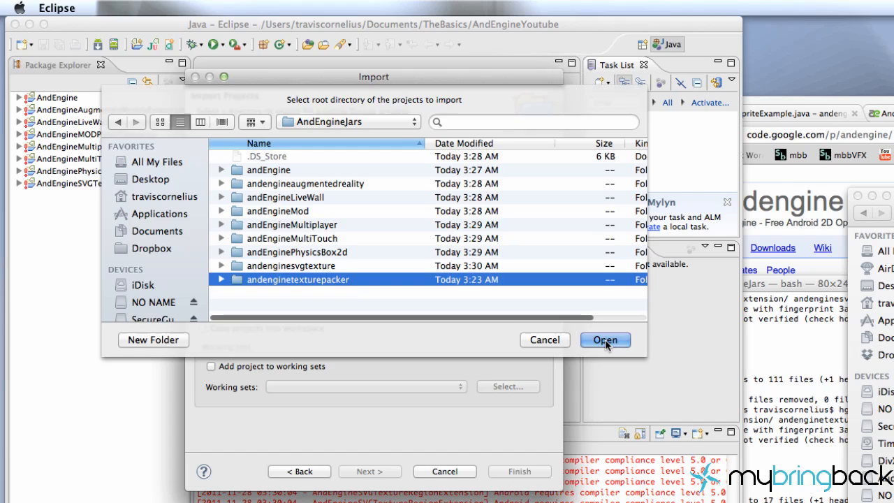
Import the TexturePacker extension project from the AndEngineJars folder
left_click(603, 340)
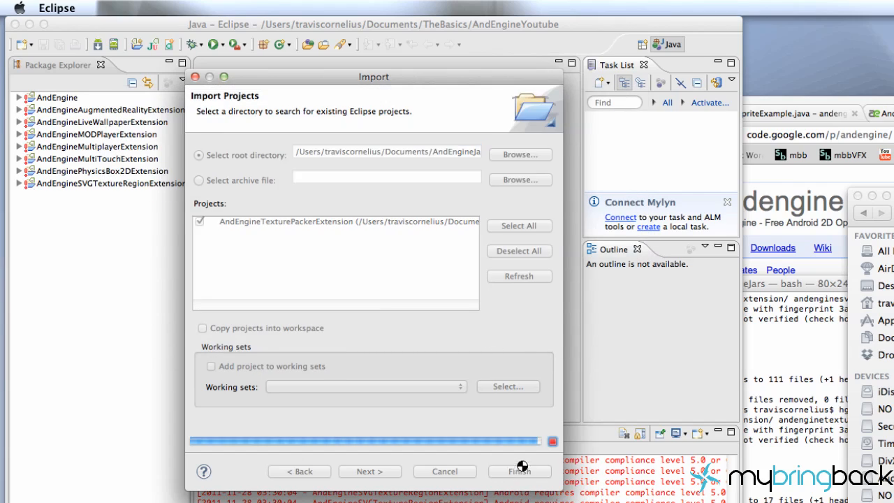
left_click(520, 471)
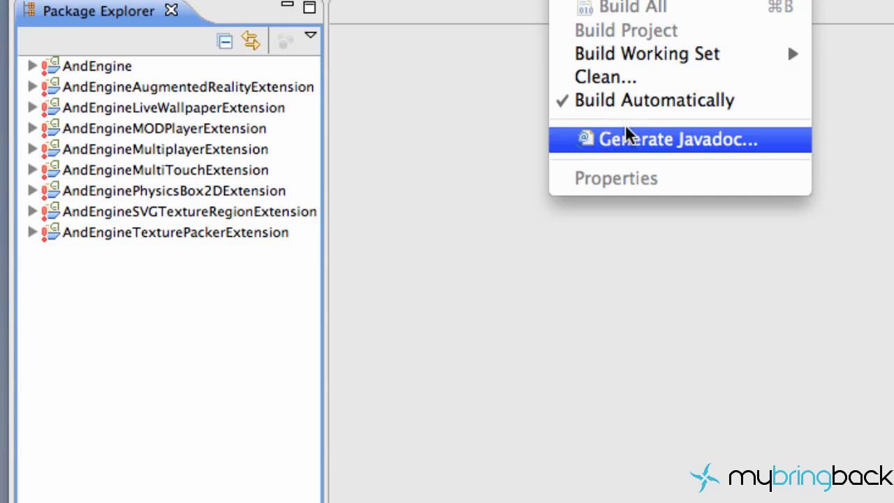
Run Project > Clean on all projects and dismiss the resulting build-error notice
left_click(606, 77)
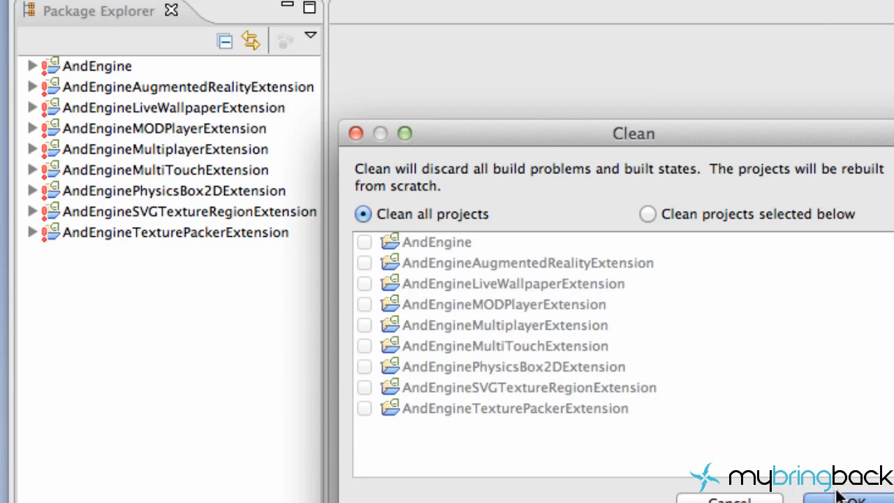
left_click(845, 498)
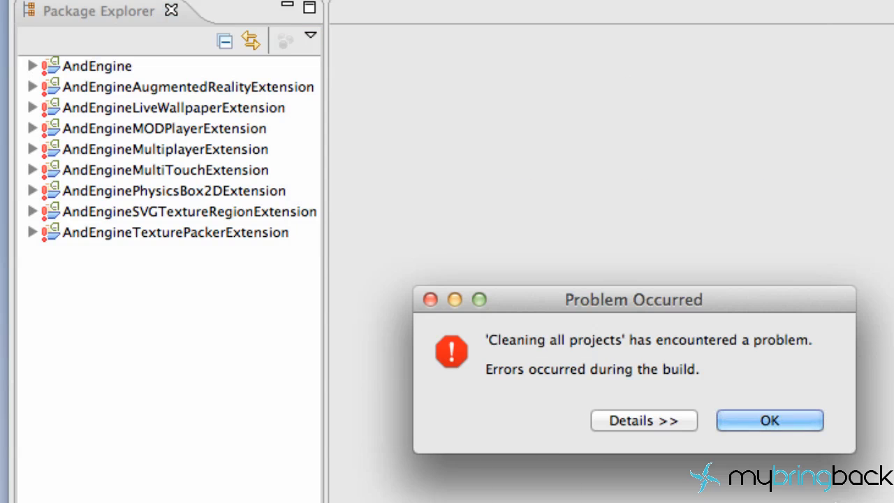
mouse_move(776, 427)
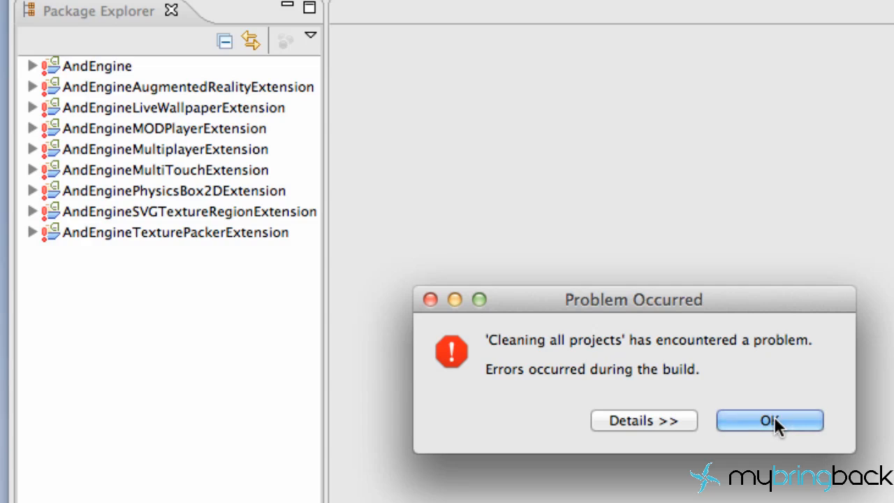
left_click(768, 419)
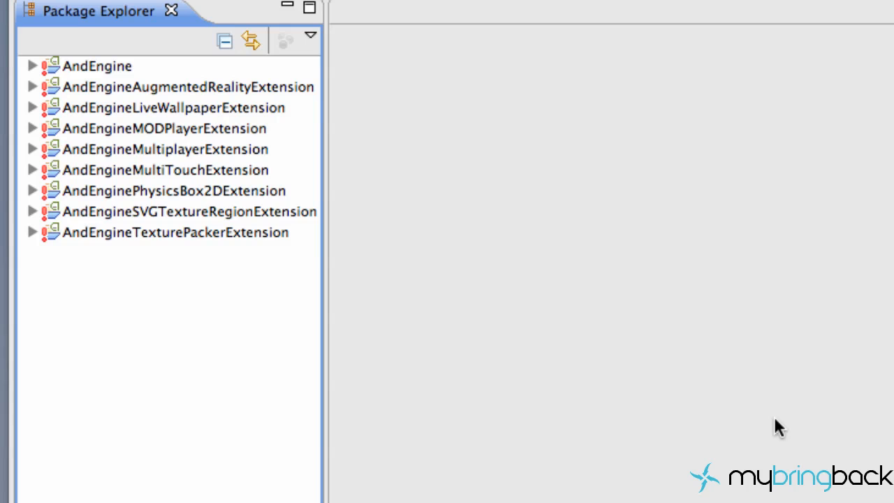
mouse_move(34, 70)
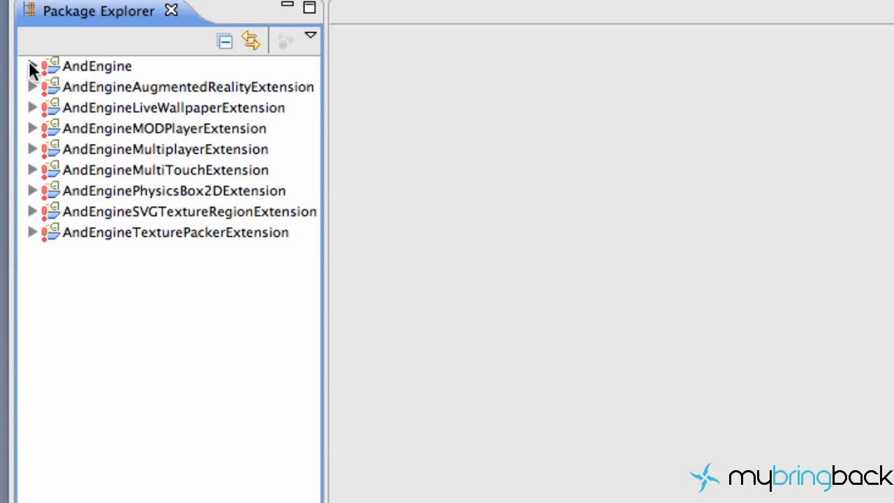
Show the Java Compiler page of the AndEngine project's properties
right_click(97, 66)
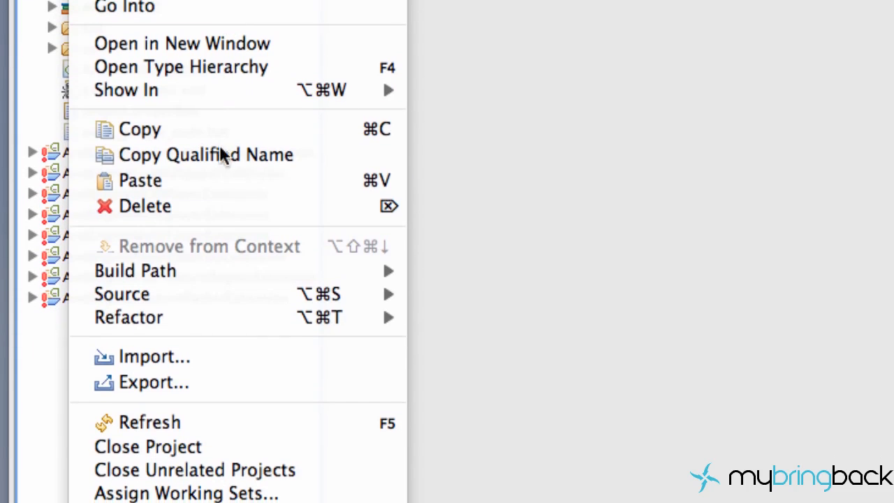
mouse_move(134, 271)
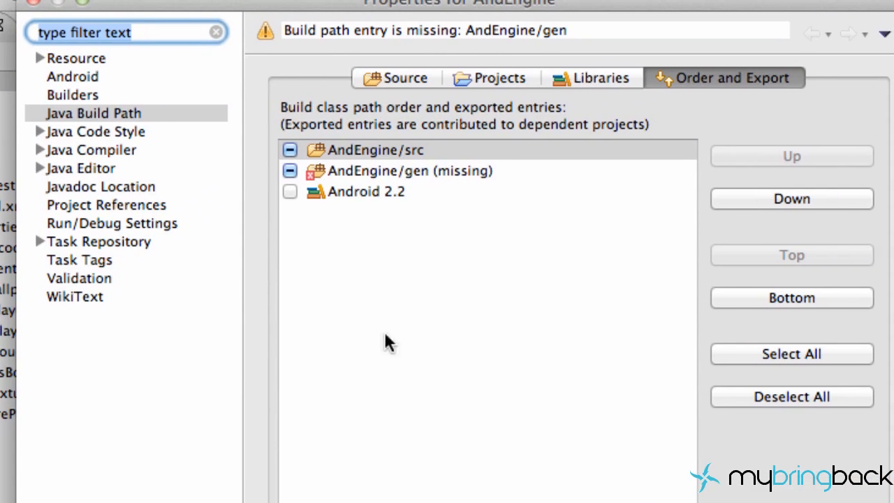
mouse_move(63, 154)
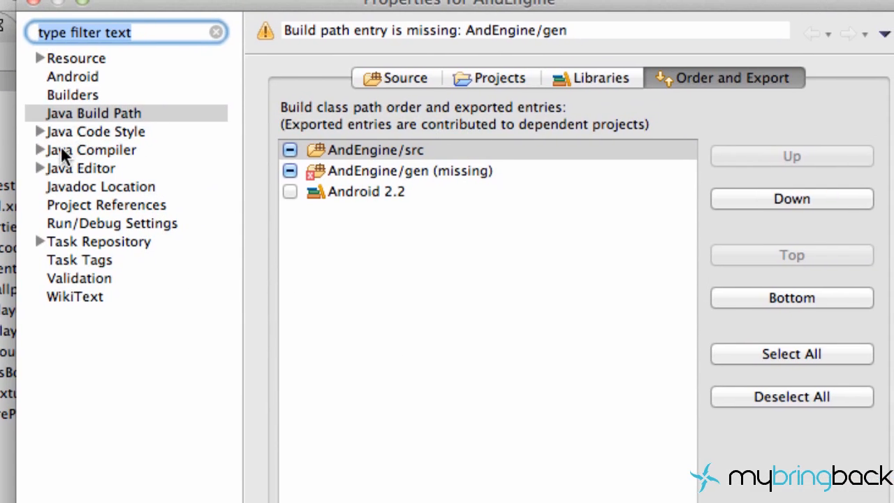
left_click(90, 149)
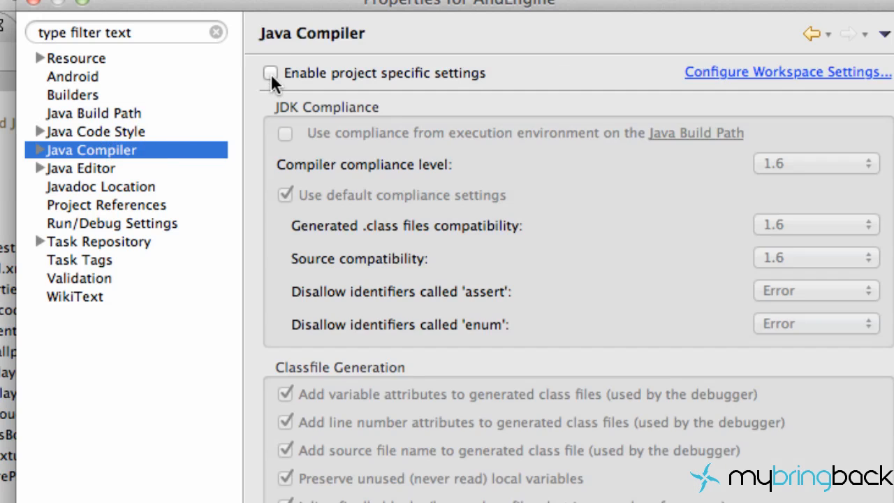
Enable project-specific compiler settings for AndEngine with compliance level 1.6
left_click(269, 73)
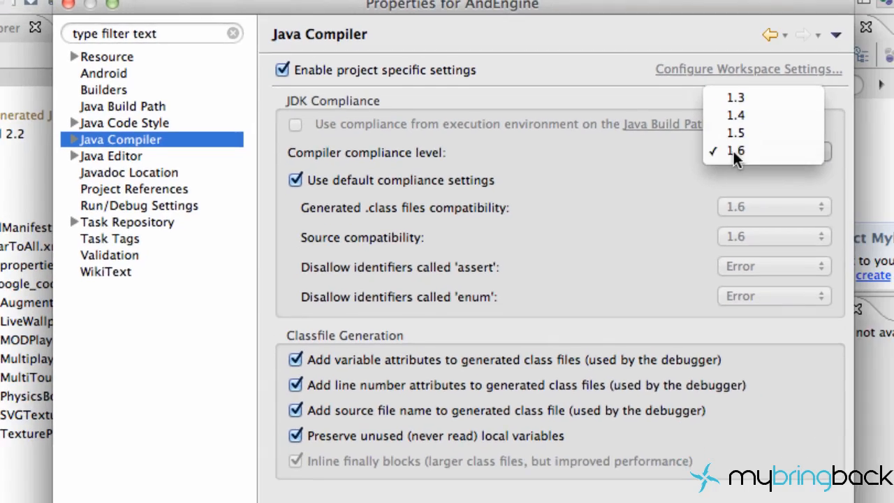
left_click(735, 151)
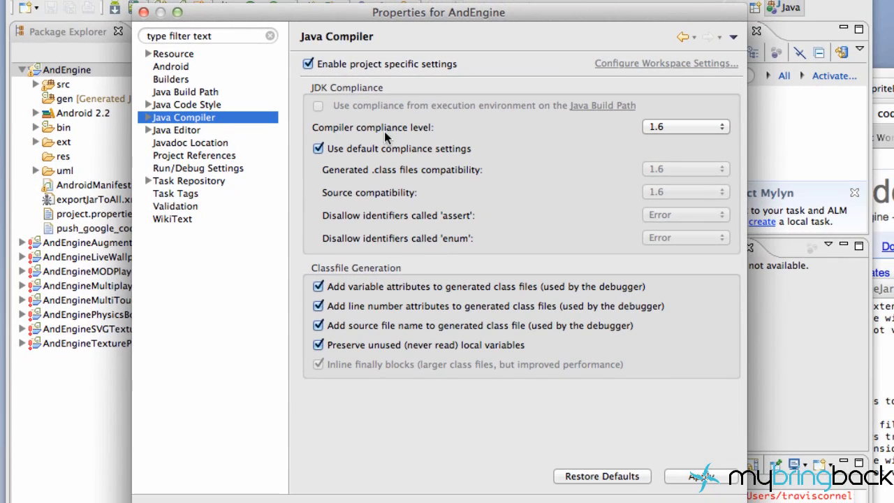
mouse_move(699, 469)
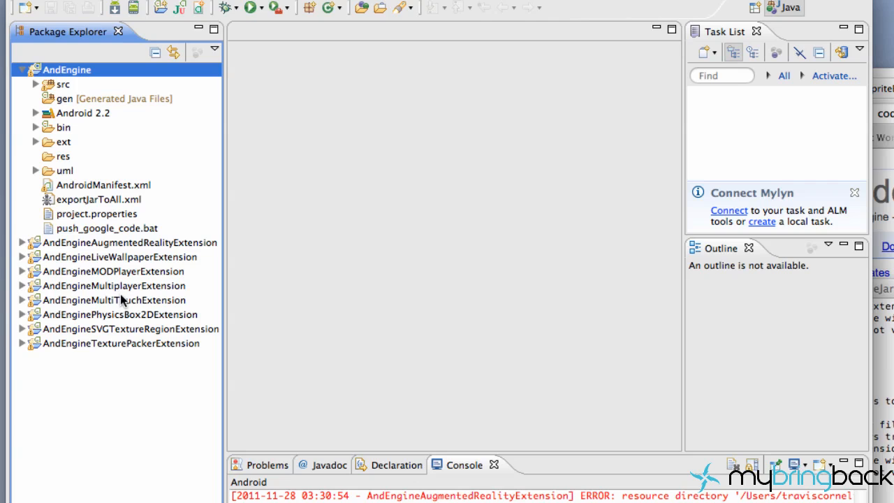
mouse_move(119, 128)
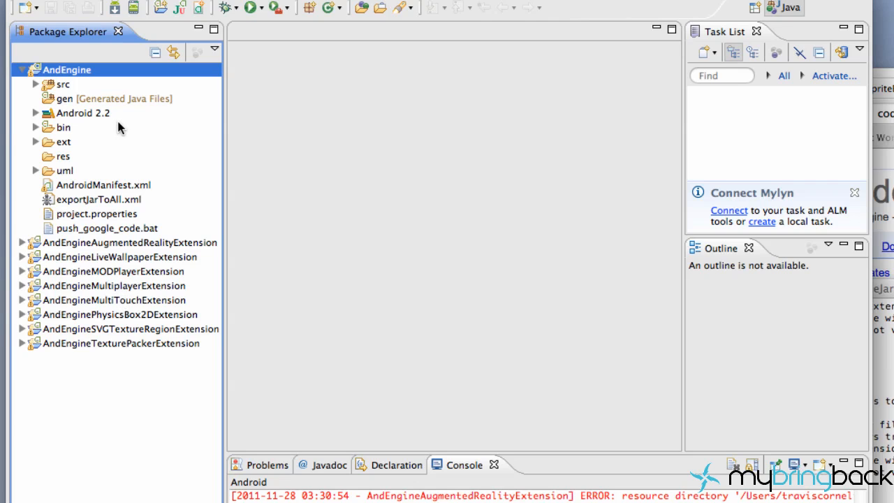
left_click(22, 70)
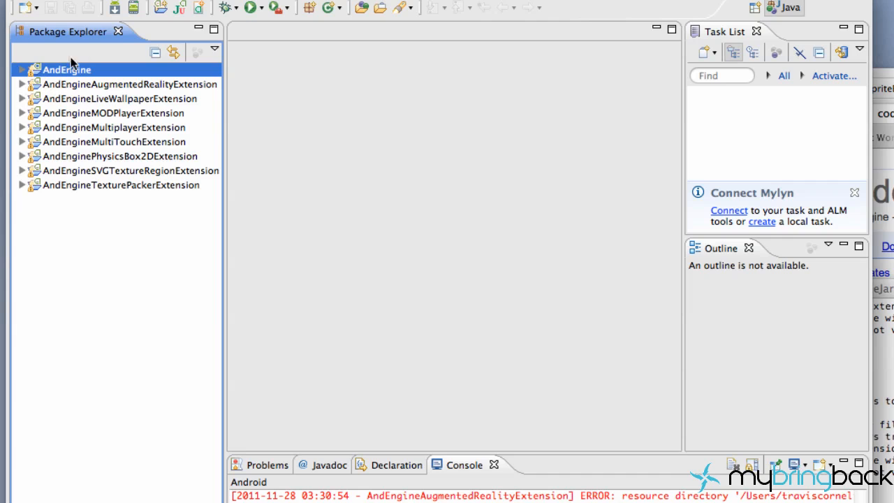
left_click(21, 69)
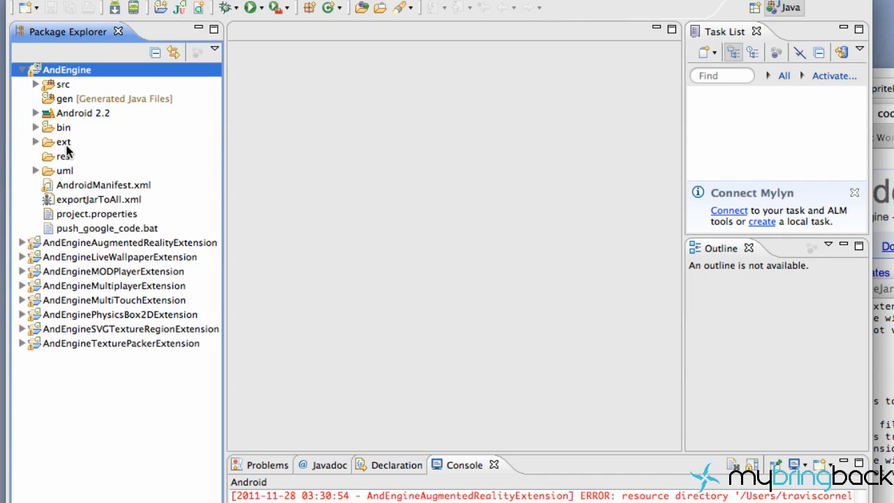
left_click(66, 157)
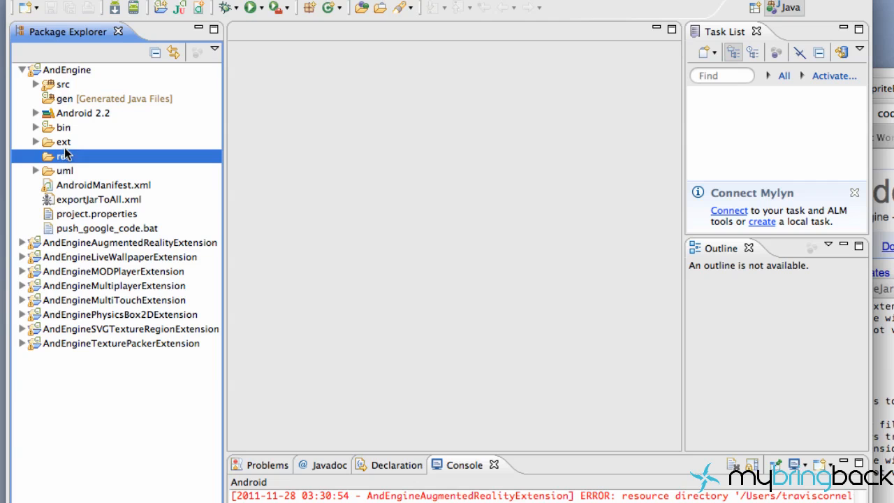
right_click(67, 70)
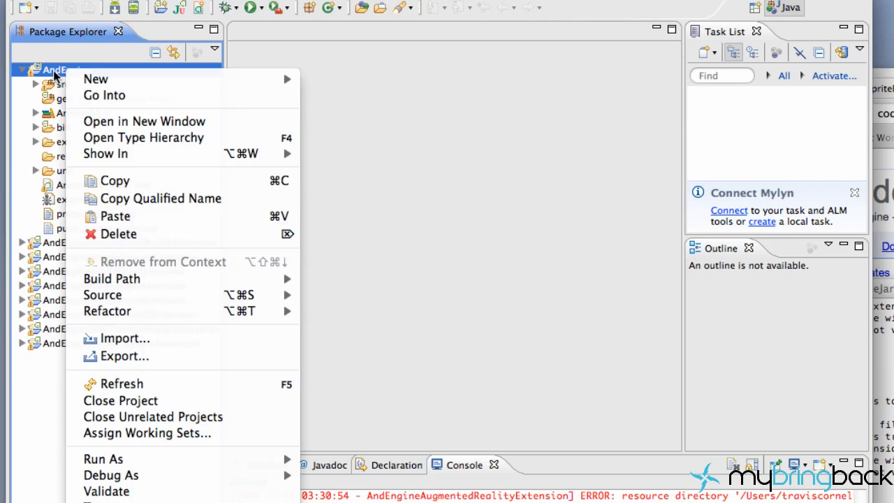
mouse_move(95, 78)
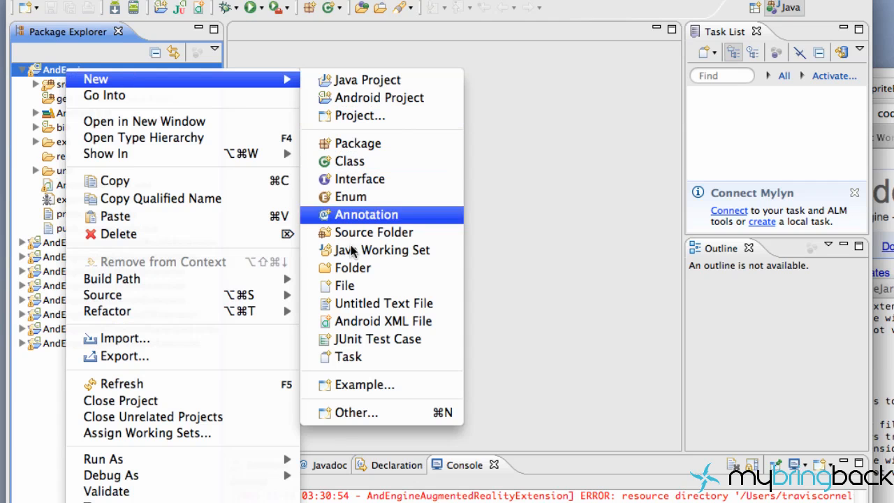
left_click(353, 268)
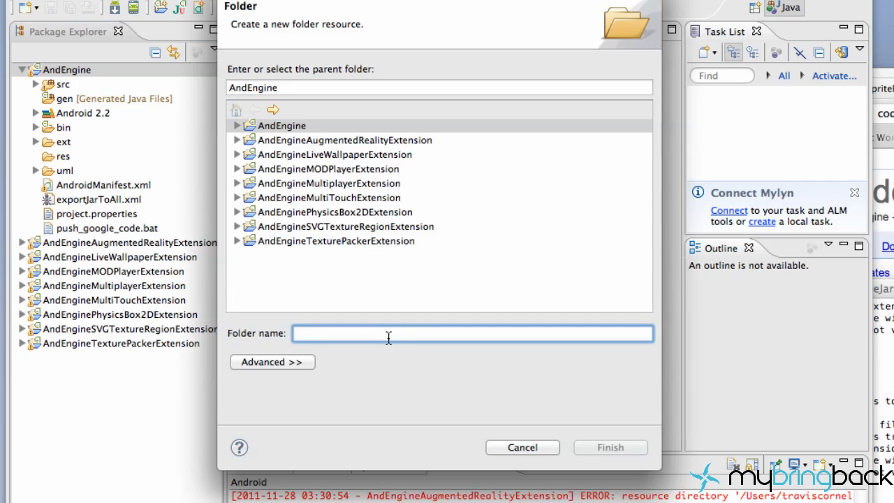
left_click(523, 447)
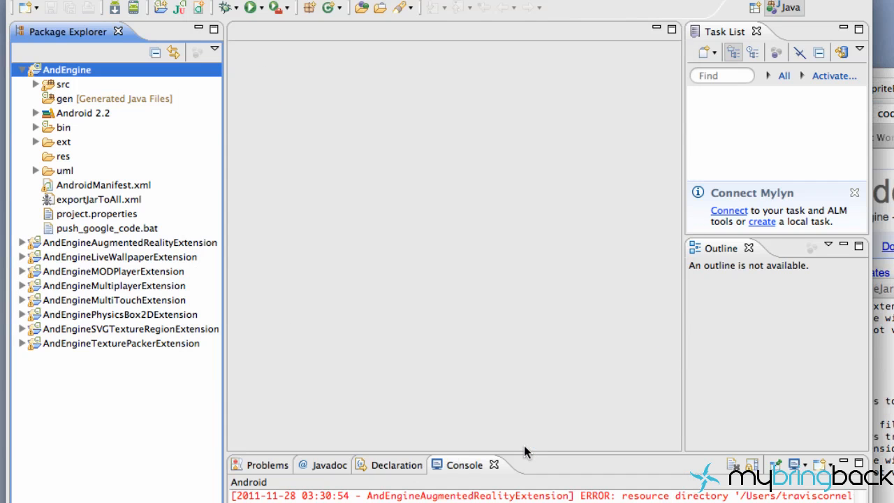
left_click(130, 243)
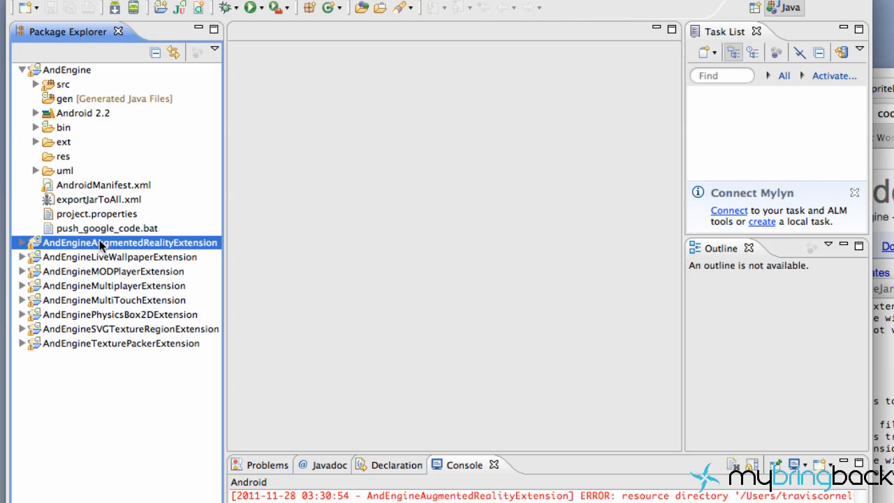
mouse_move(25, 73)
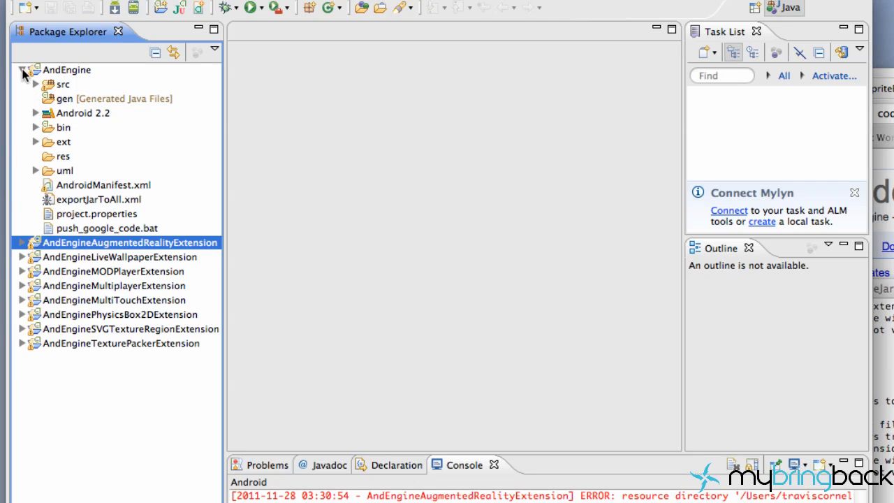
left_click(22, 69)
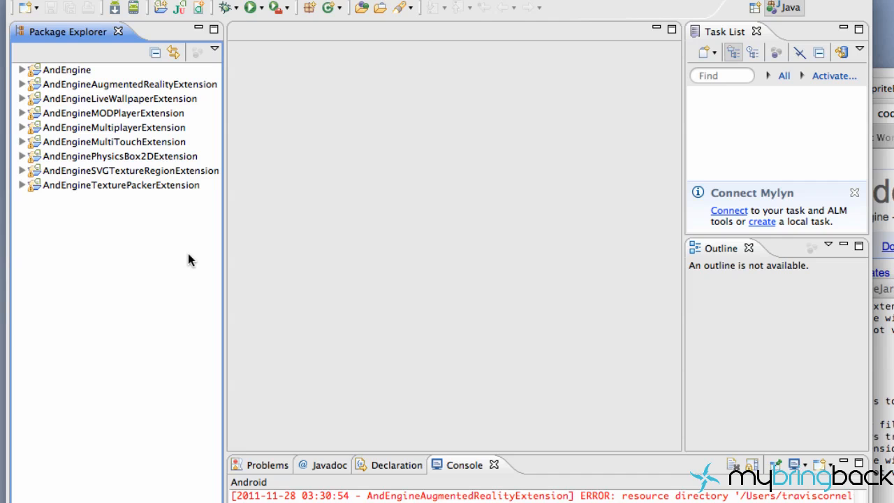
mouse_move(140, 98)
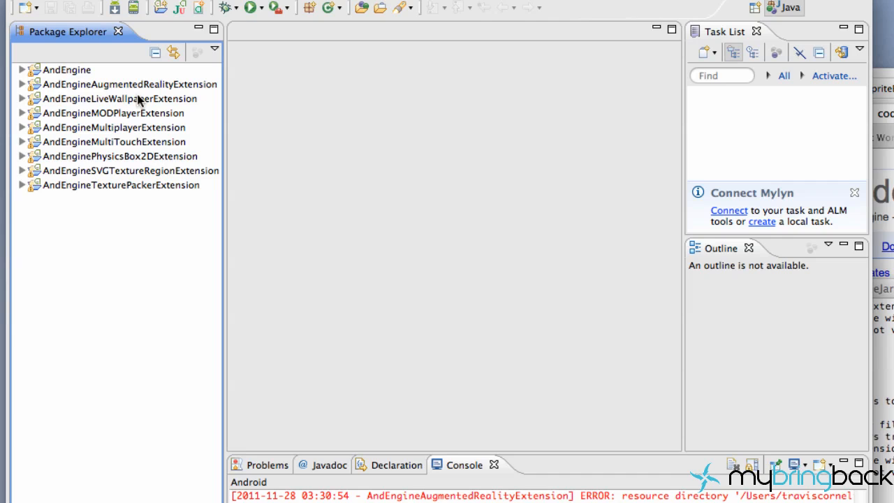
Start an Export of the AndEngine project and choose the Java JAR file format
right_click(67, 69)
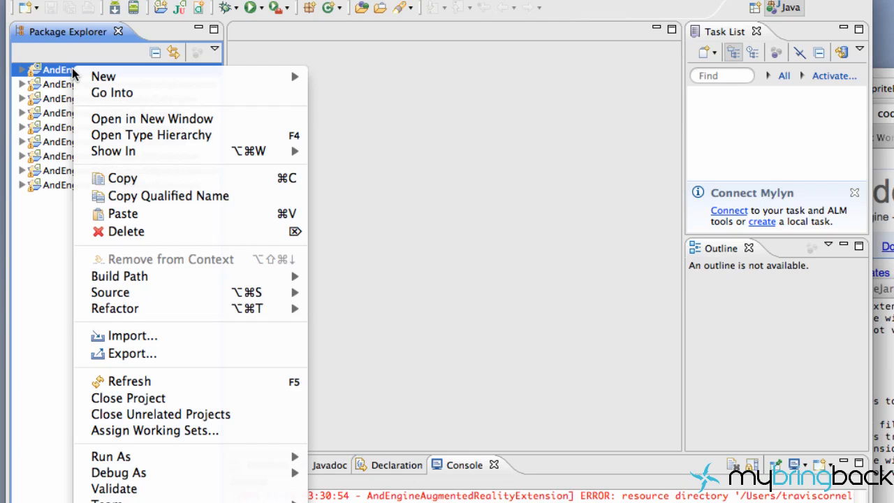
mouse_move(103, 75)
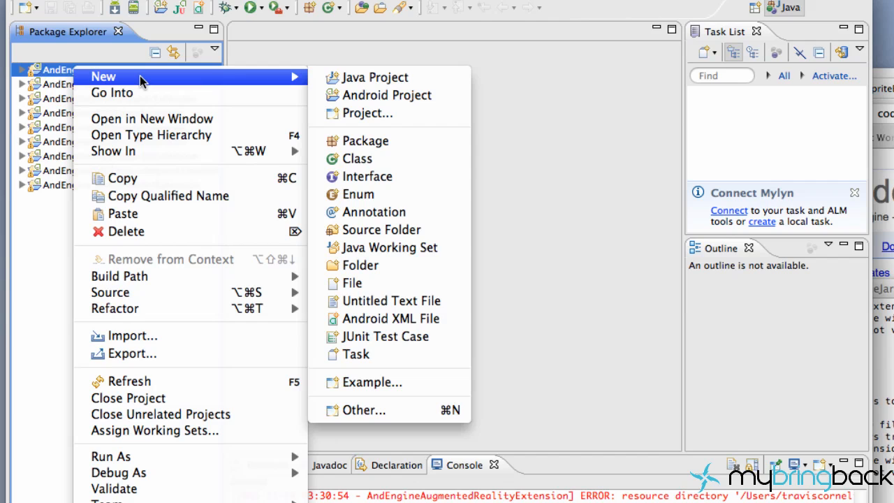
mouse_move(131, 354)
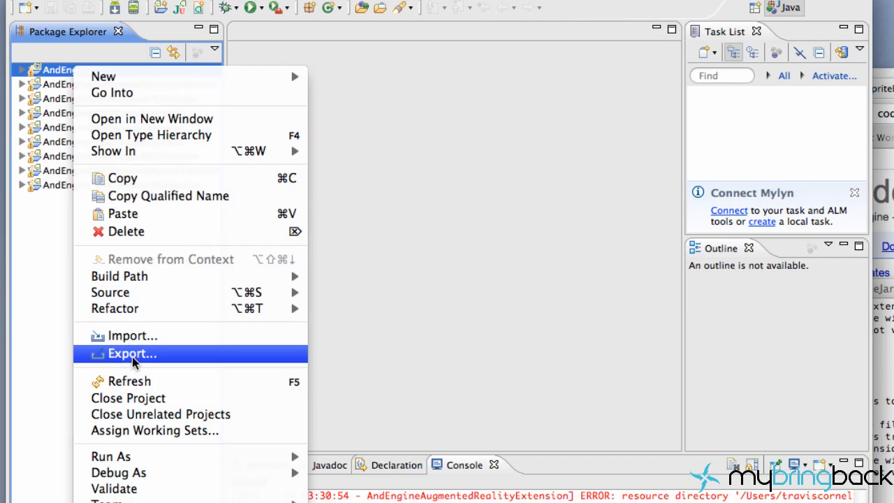
left_click(131, 353)
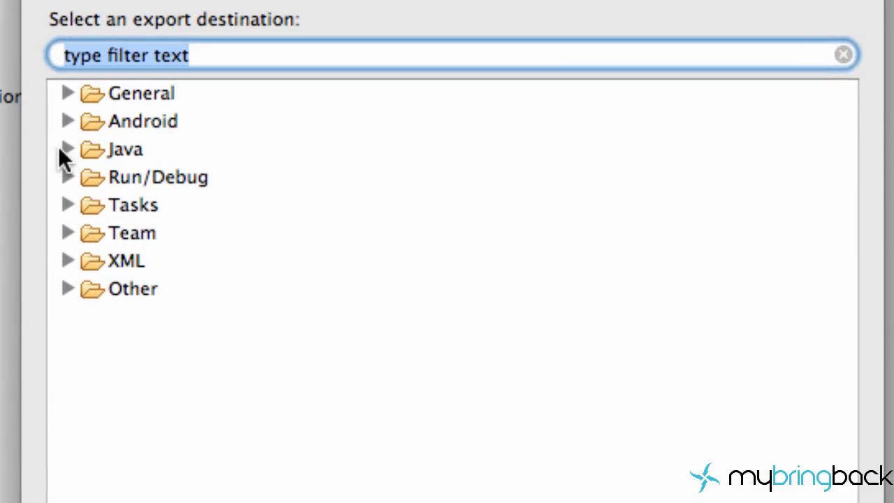
left_click(67, 148)
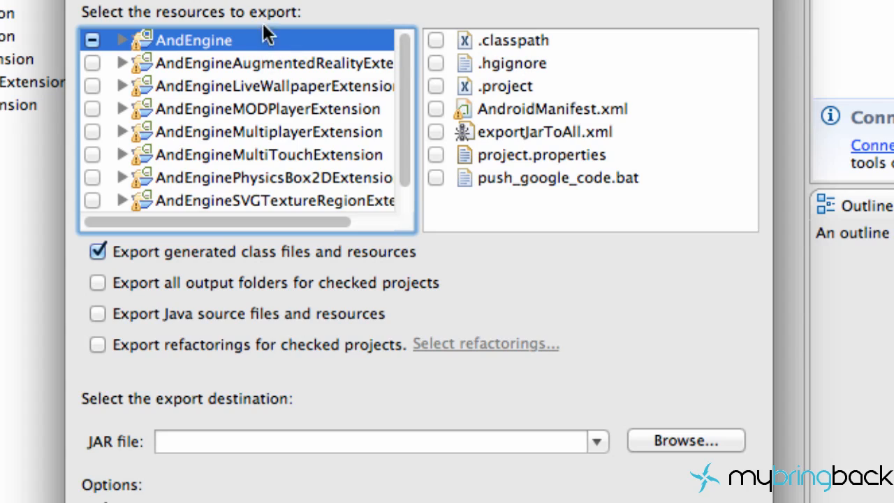
mouse_move(450, 53)
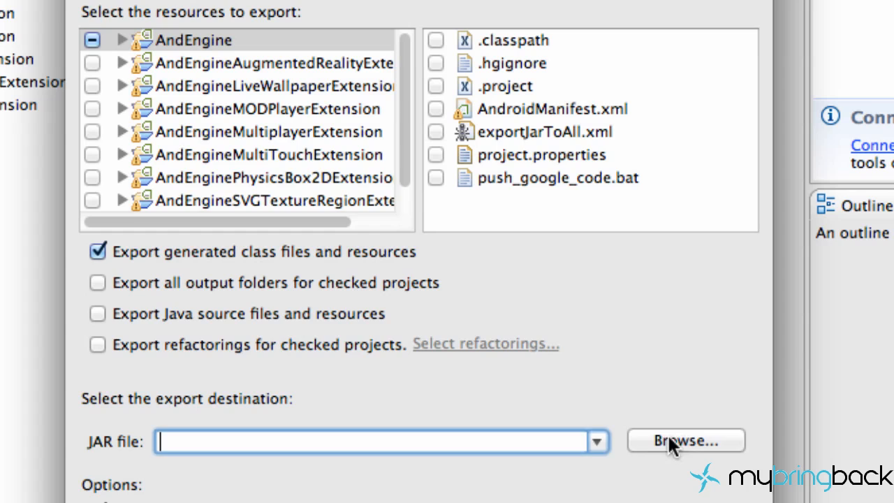
Point the JAR destination to the AndEngineJars folder with file name andEngine
left_click(685, 440)
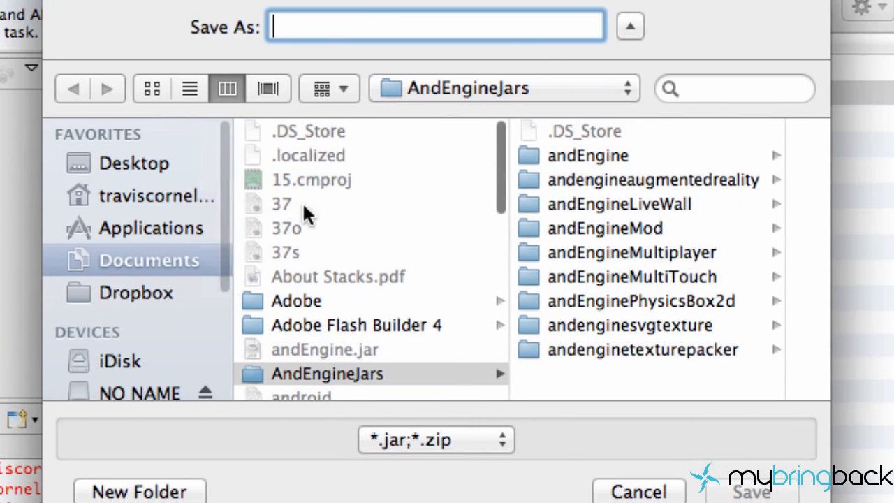
left_click(327, 375)
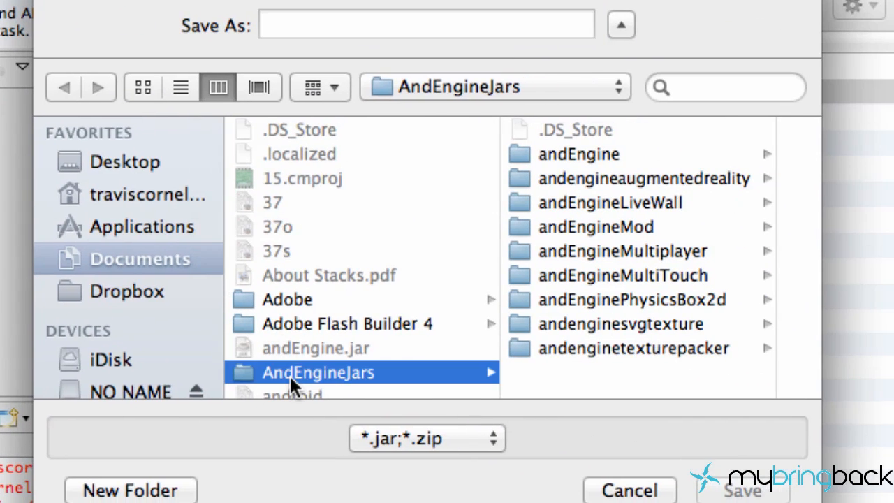
mouse_move(419, 383)
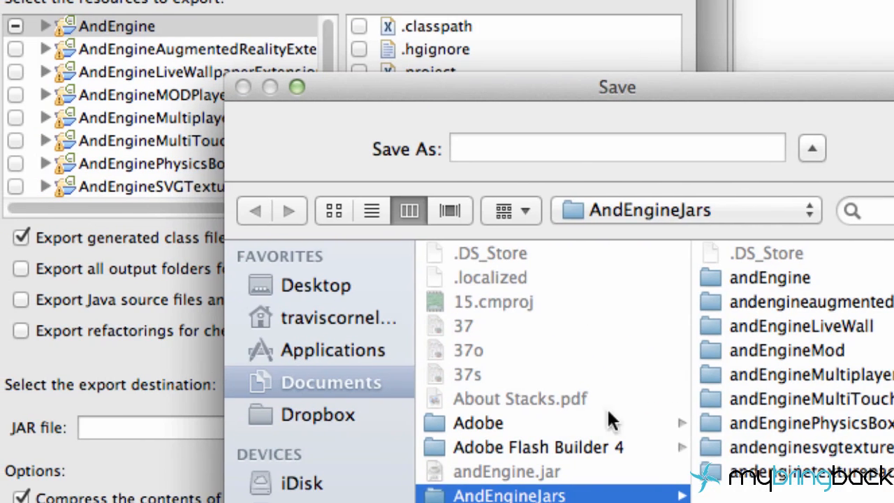
type("andr")
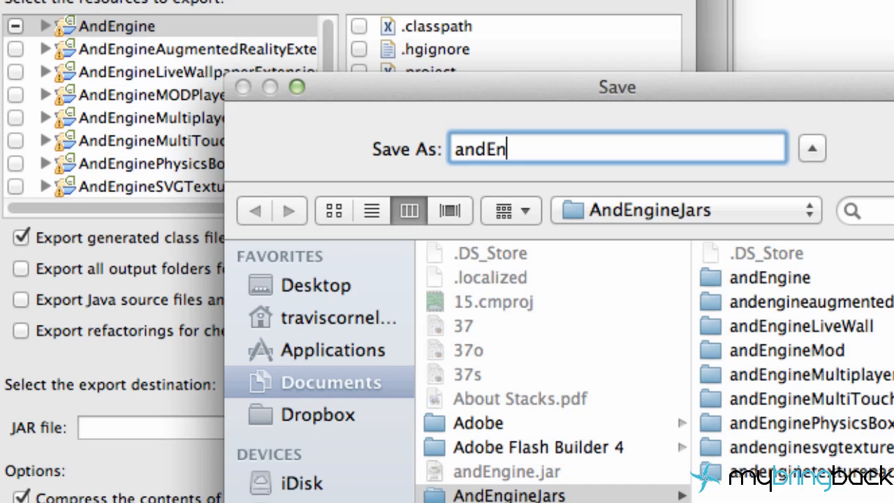
type("gine")
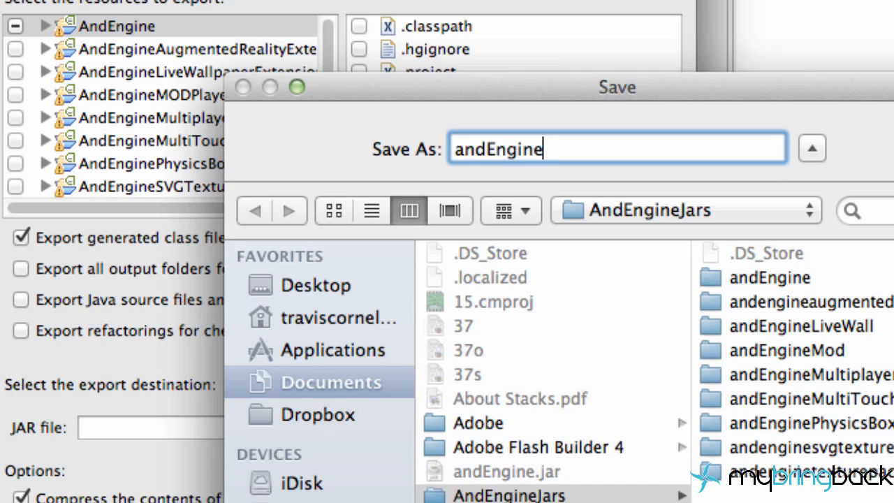
mouse_move(482, 133)
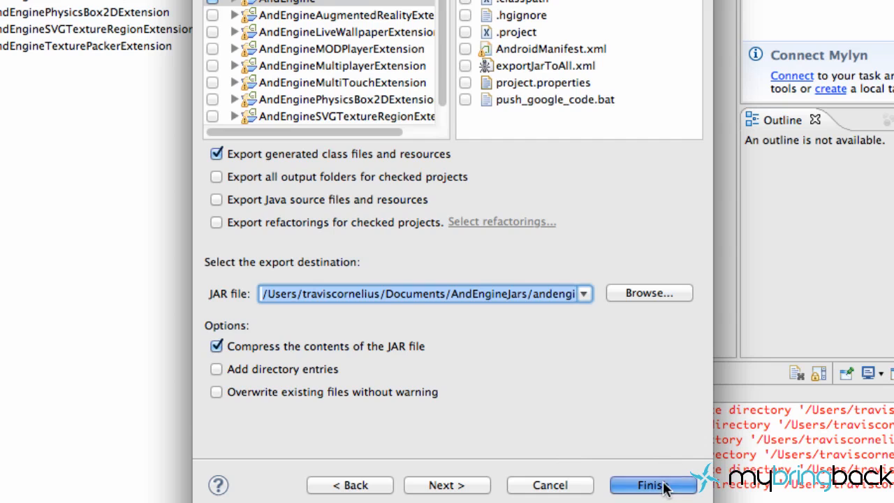
Finish exporting andEngine.jar, review and dismiss the compile-warnings notice, and return to Eclipse
left_click(653, 485)
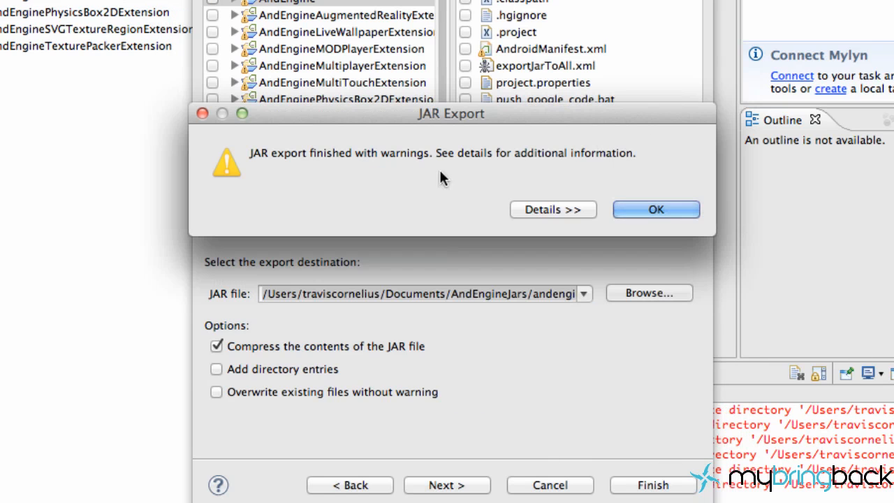
left_click(554, 210)
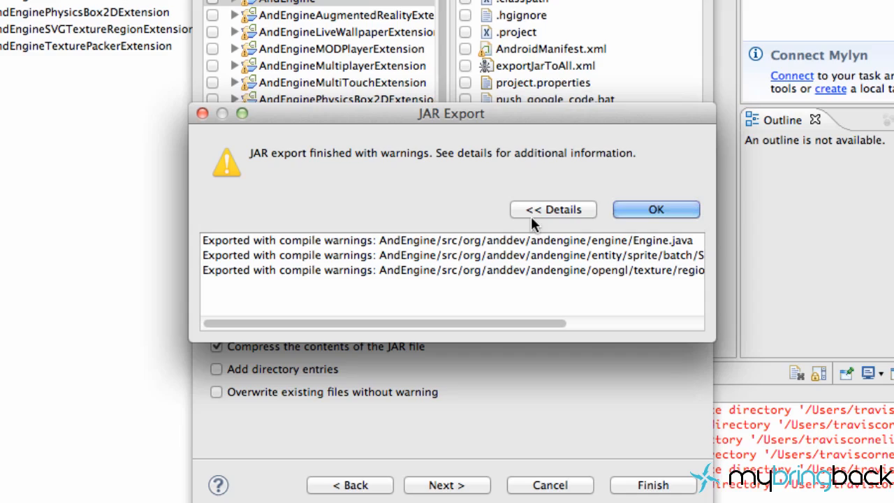
left_click(653, 209)
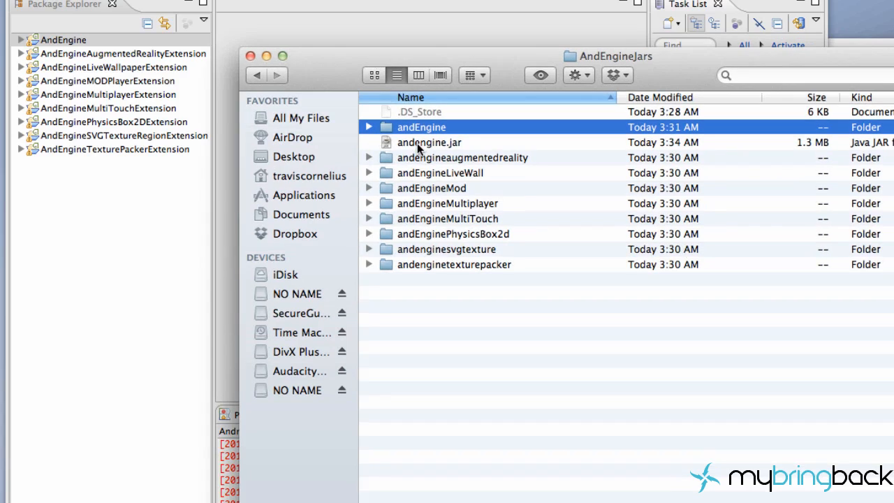
left_click(430, 142)
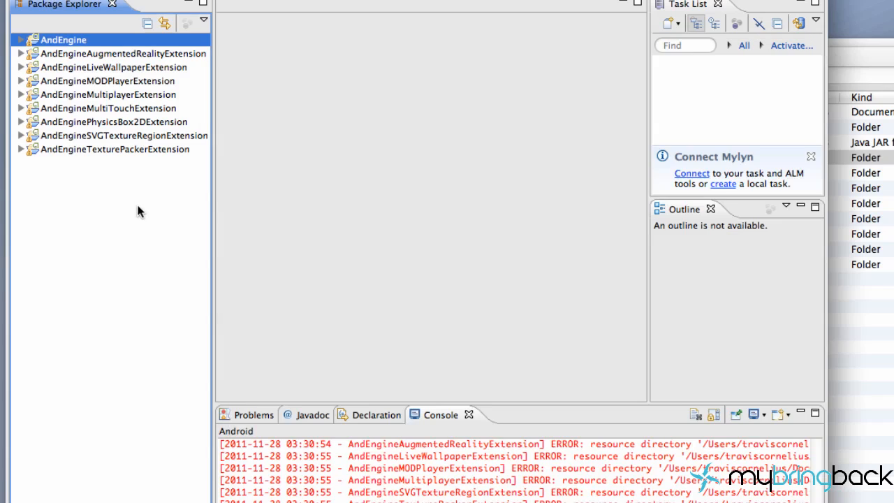
Begin a Java JAR file export for the AndEngineAugmentedRealityExtension project
left_click(123, 53)
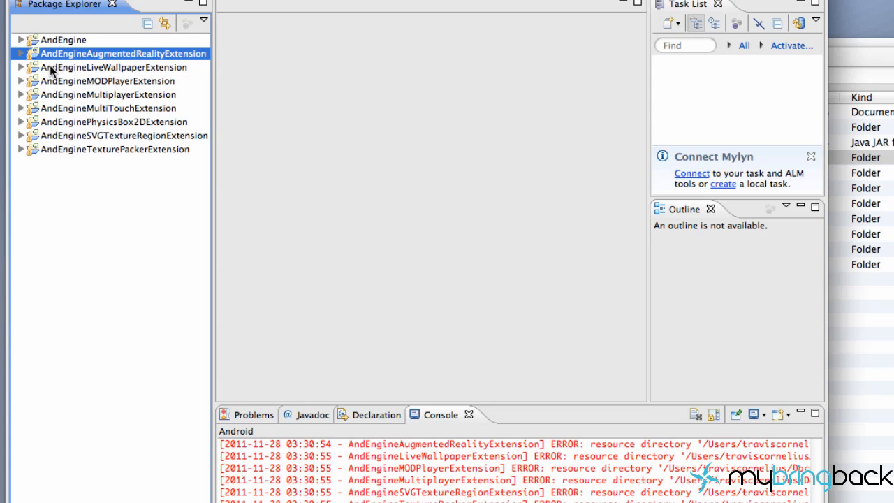
right_click(123, 53)
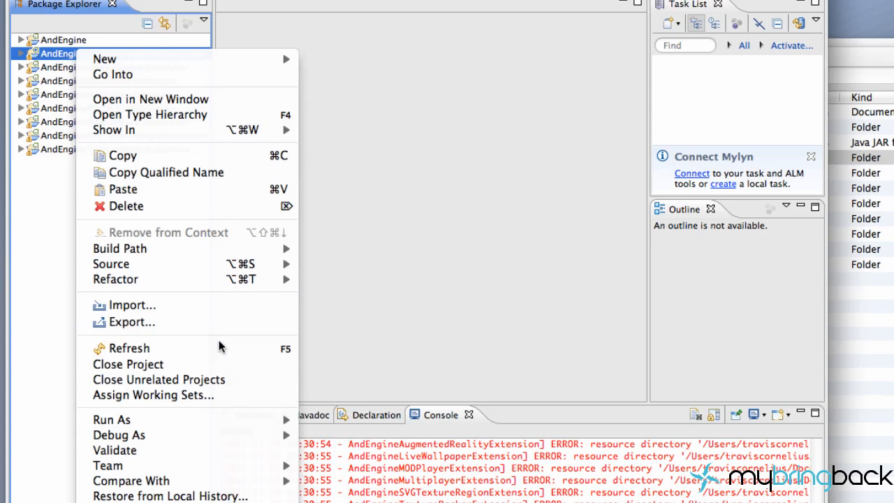
left_click(132, 322)
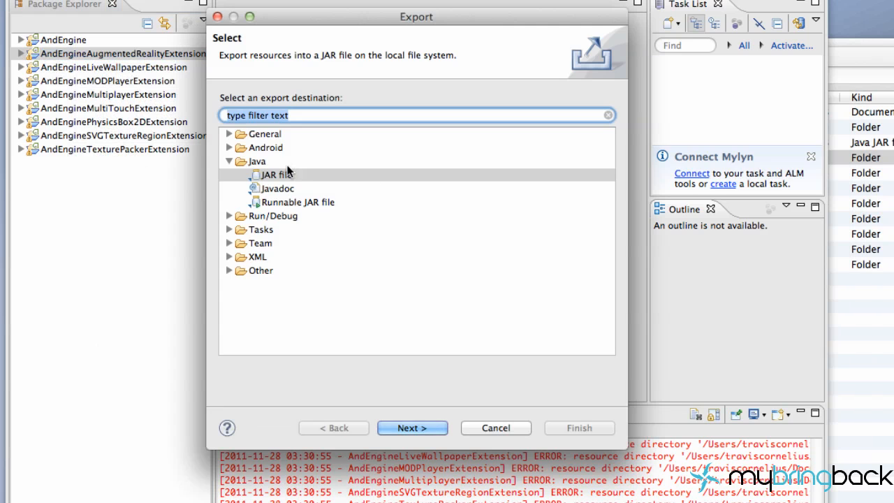
left_click(276, 175)
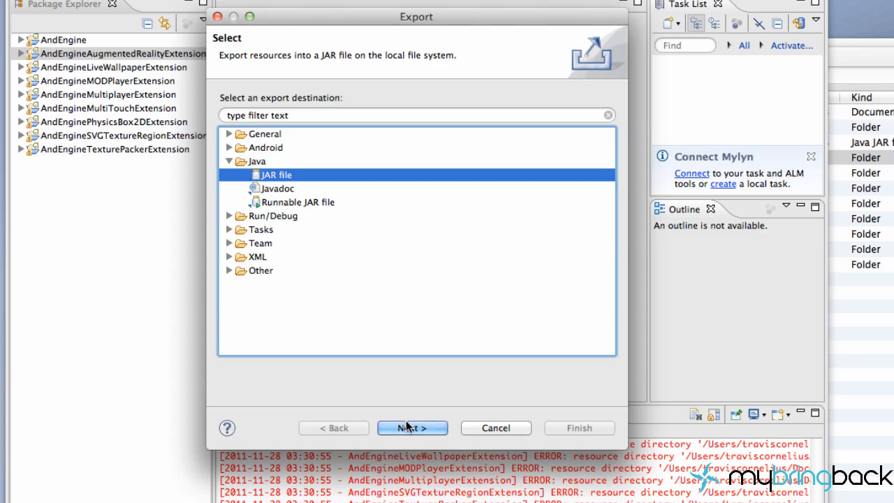
left_click(412, 427)
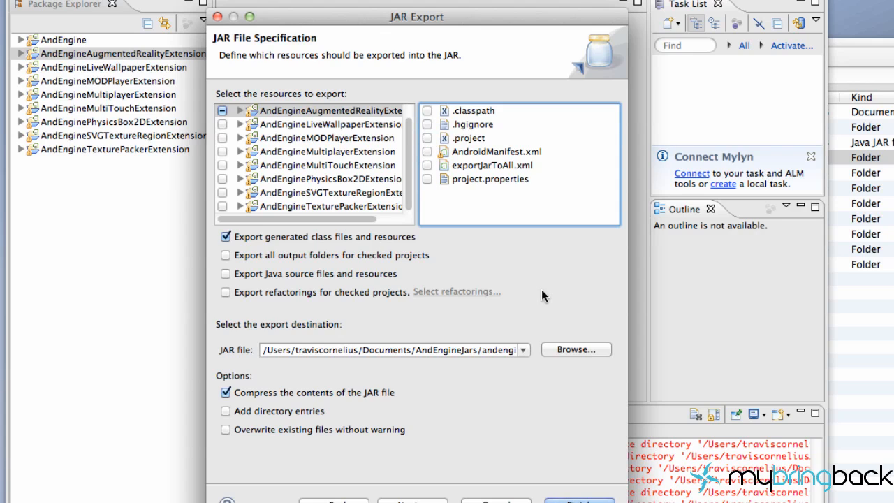
Save the export as andengineAugReality.jar in AndEngineJars and finish it
left_click(576, 350)
type("andengineAugReality.jar")
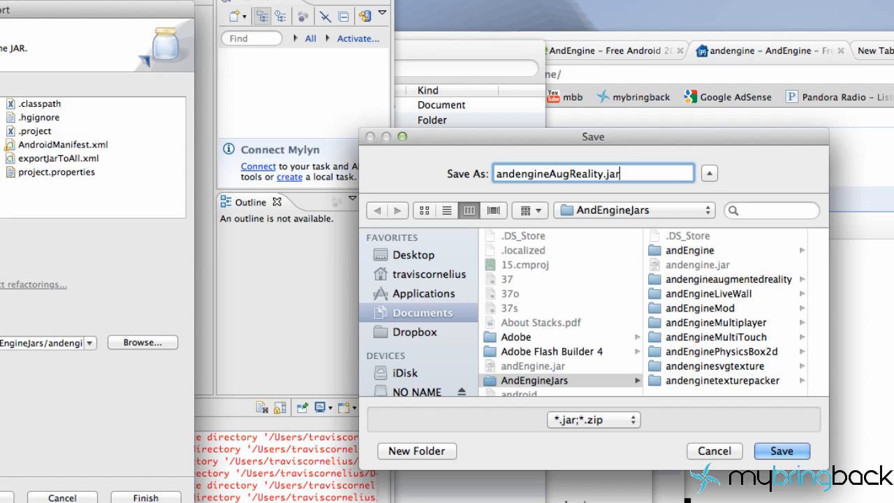
left_click(781, 450)
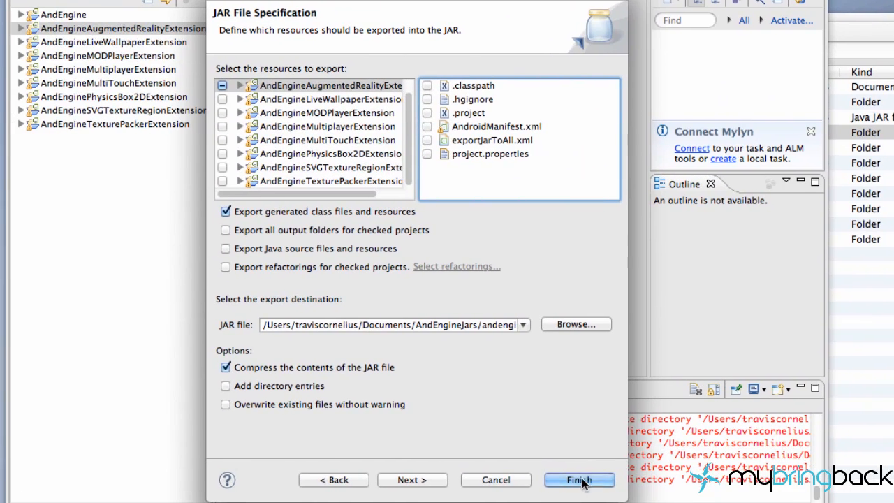
left_click(578, 480)
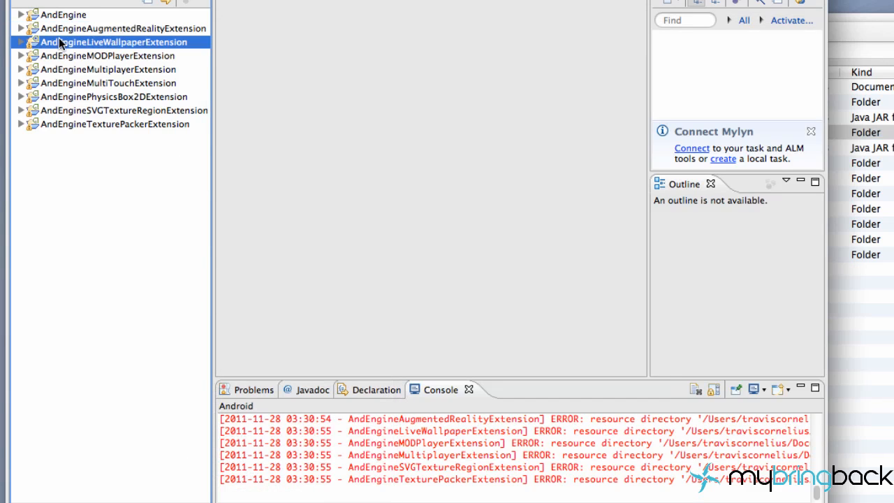
Begin a JAR export of AndEngineLiveWallpaperExtension and exclude project.properties from it
right_click(113, 41)
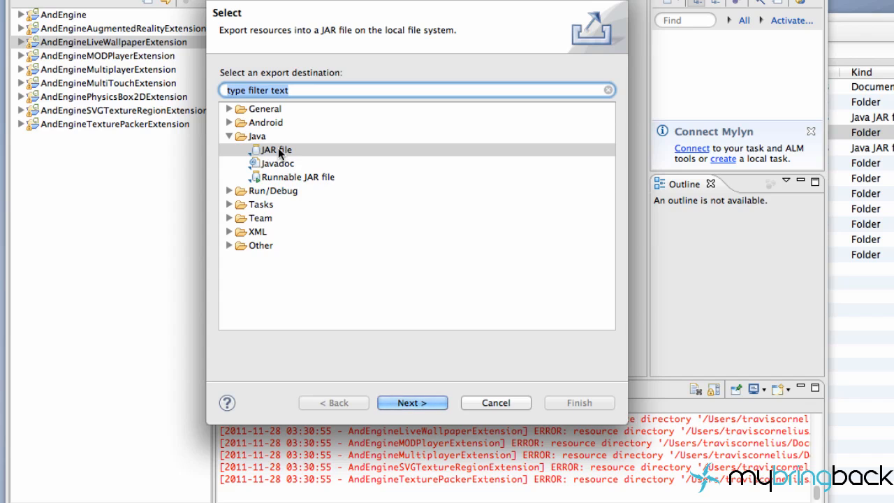
left_click(274, 150)
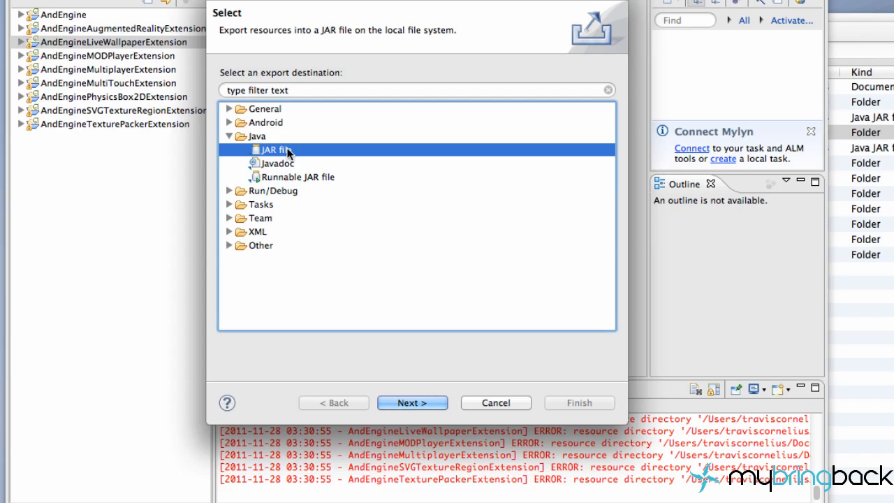
left_click(413, 402)
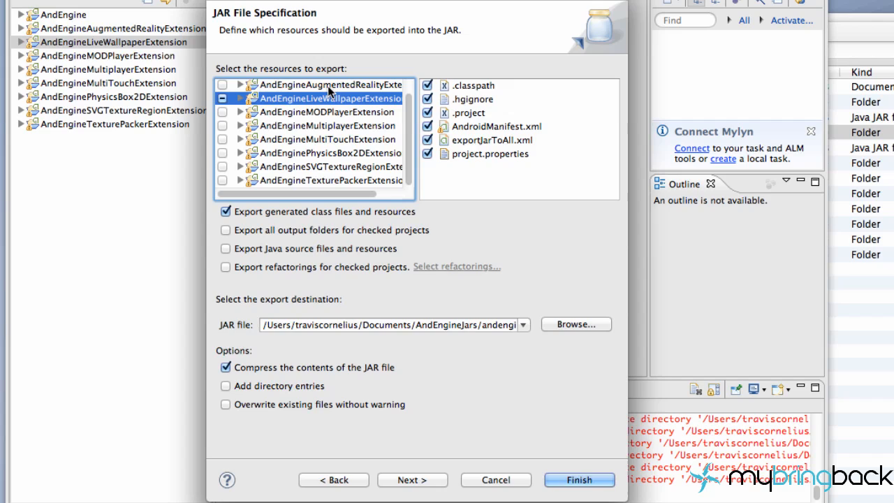
mouse_move(308, 91)
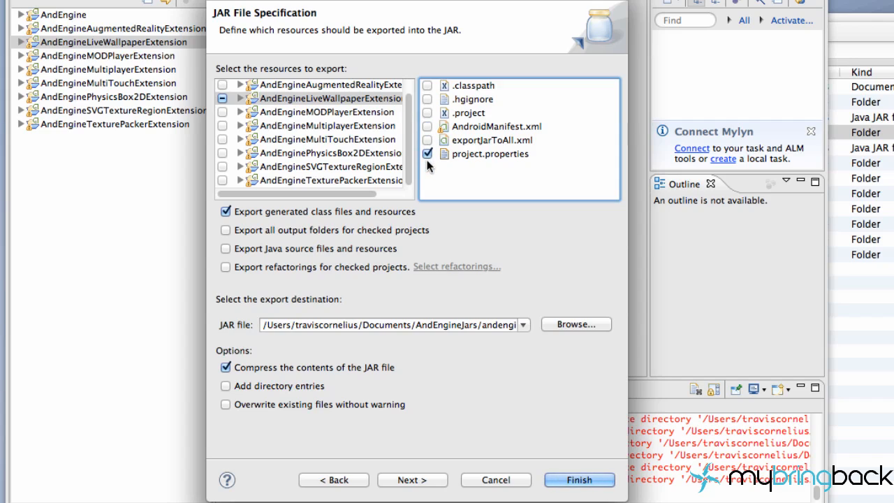
left_click(428, 152)
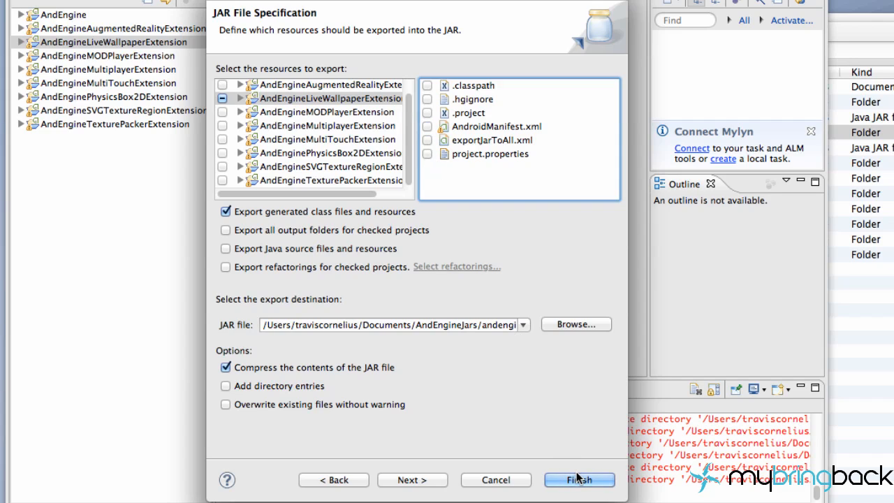